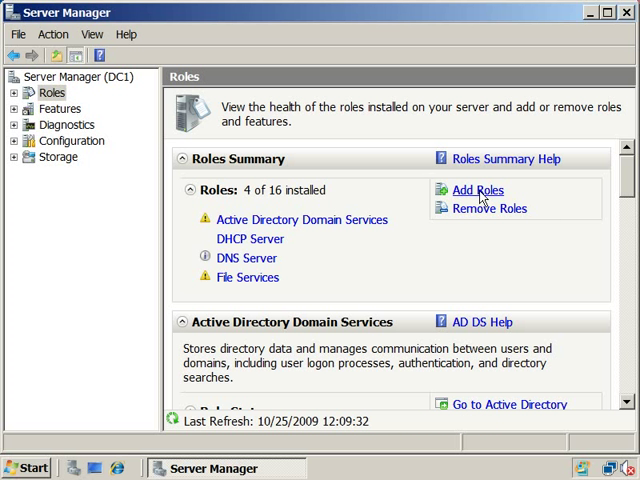
- Select Certificate Services with Certification Authority, Web Enrollment and the required Web Server services
click(474, 190)
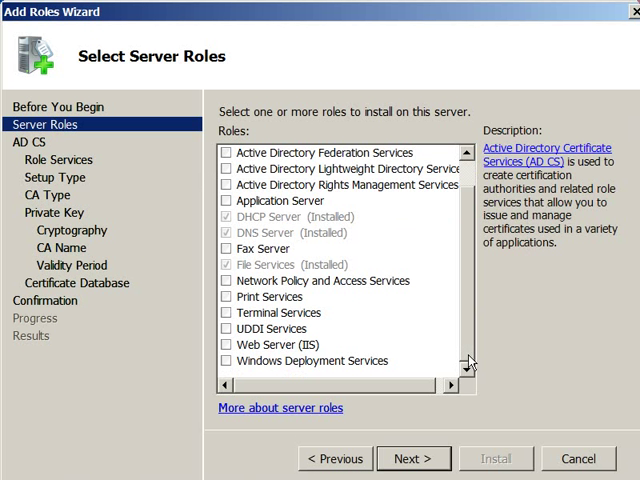
click(226, 344)
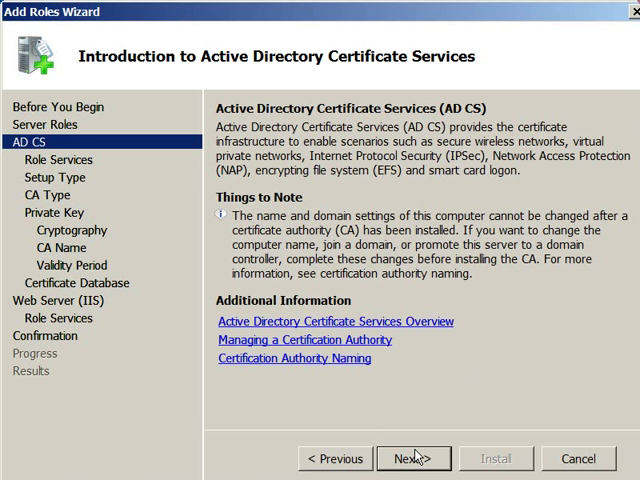
click(417, 457)
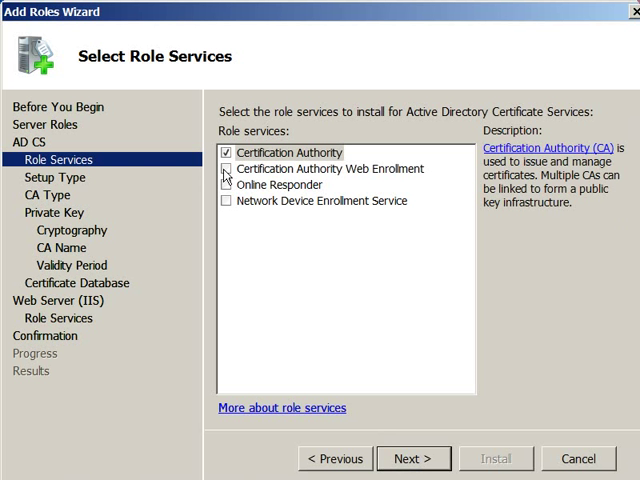
click(226, 168)
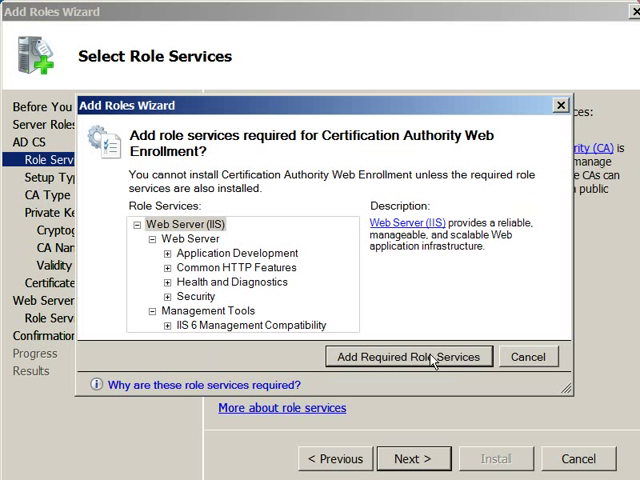
click(408, 356)
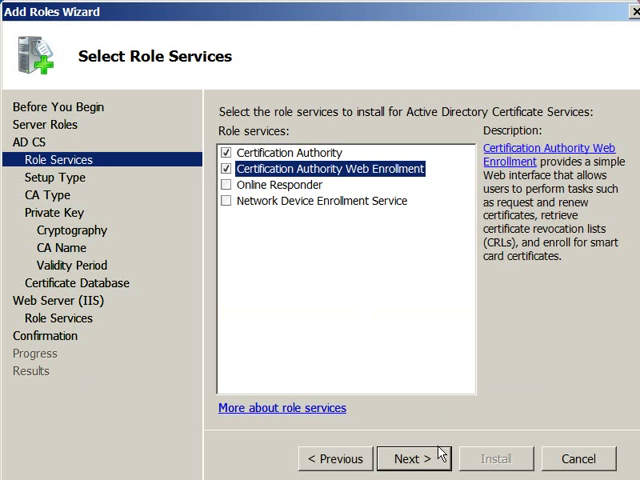
- Accept the new private key, CA name jet-DC1-CA and 5-year validity period
click(413, 458)
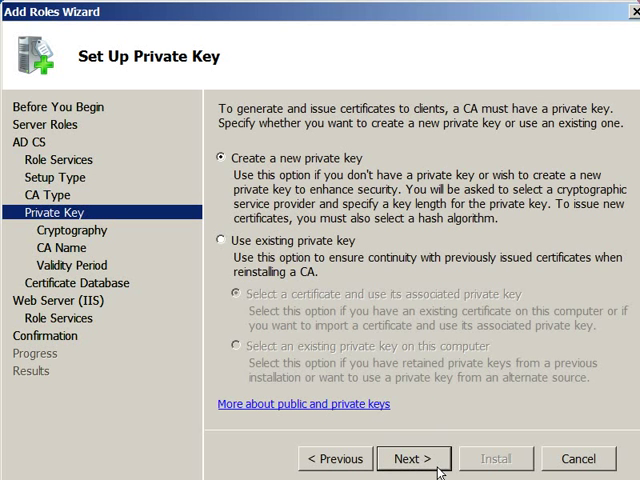
click(411, 458)
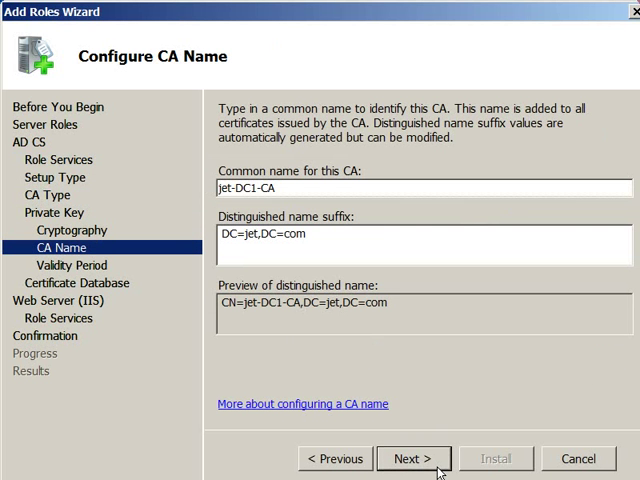
click(410, 458)
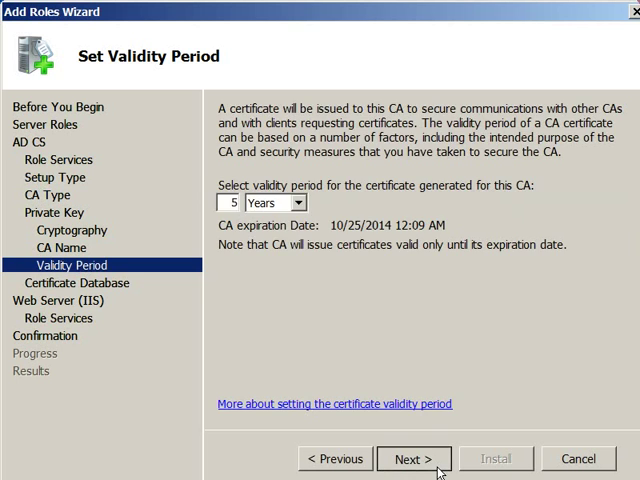
click(412, 459)
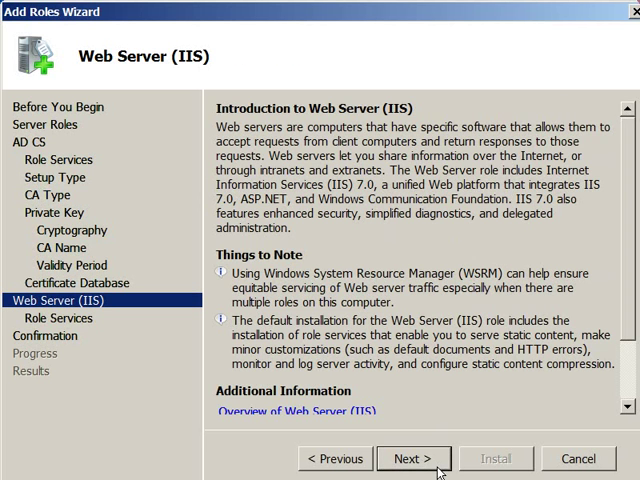
- Install Certificate Services and Web Server (IIS), then dismiss the successful results
click(412, 458)
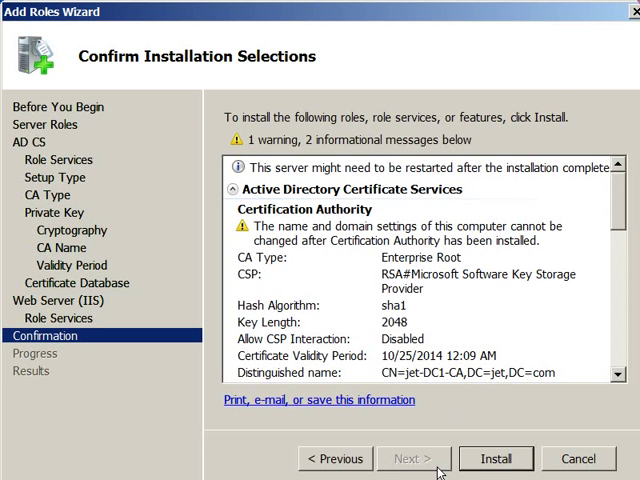
click(496, 458)
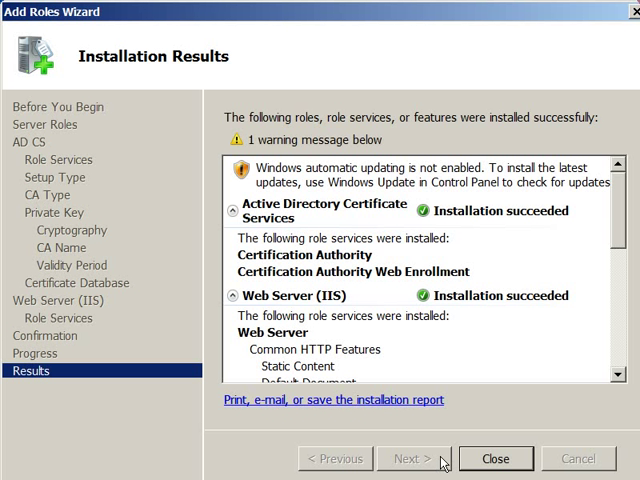
mouse_move(508, 459)
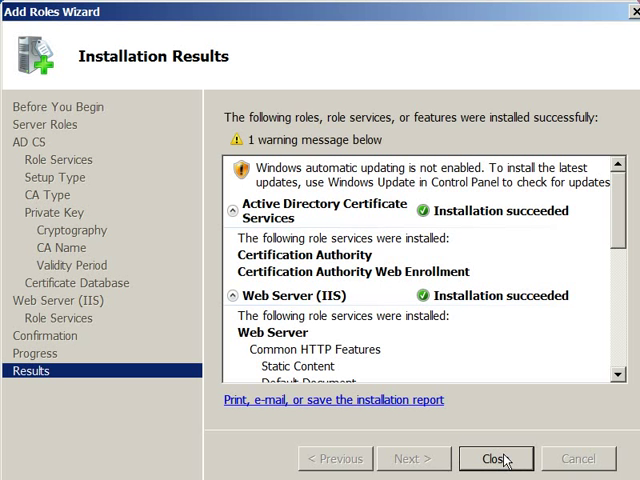
click(495, 459)
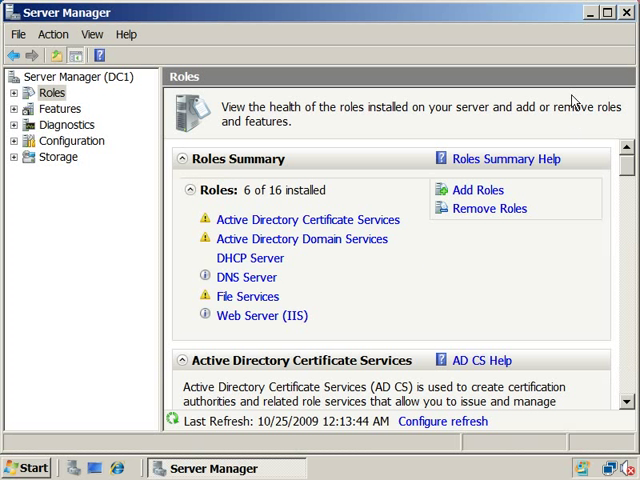
- Browse Computer to C:\test, confirm the test HTML page is there, and close the window
click(597, 23)
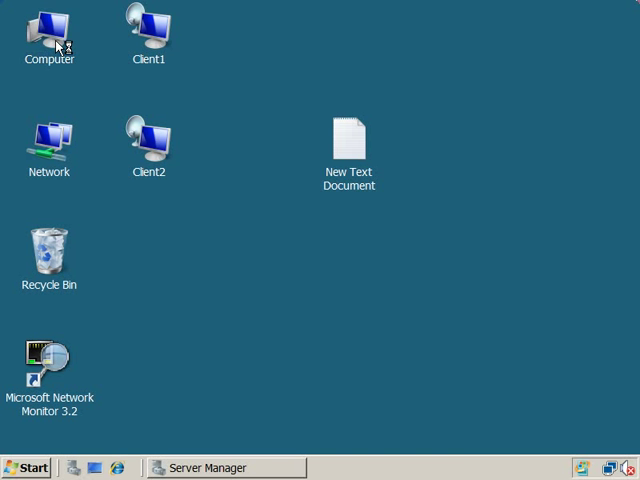
double_click(48, 27)
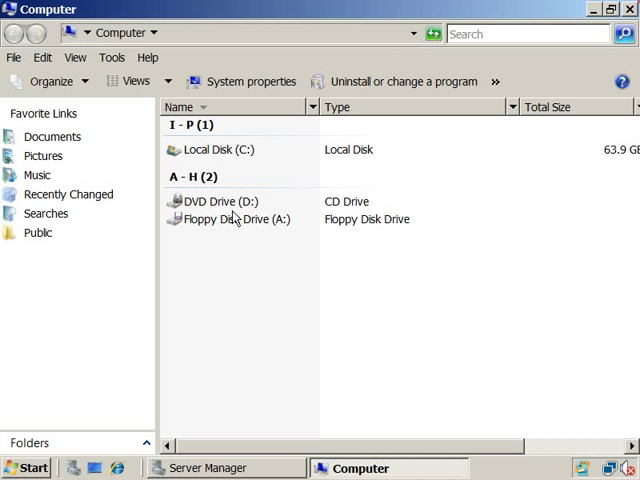
double_click(210, 149)
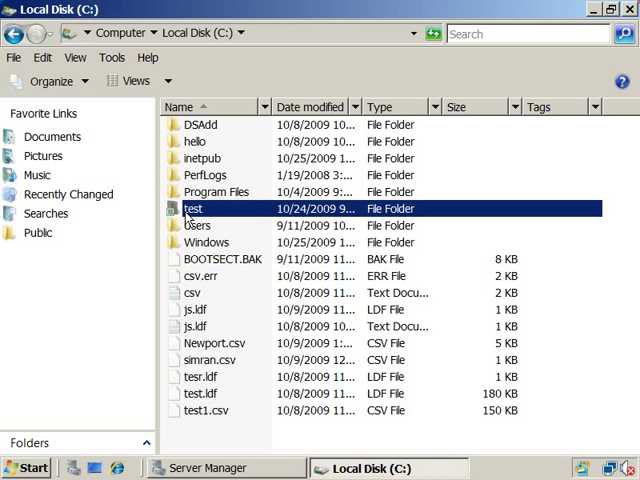
double_click(193, 208)
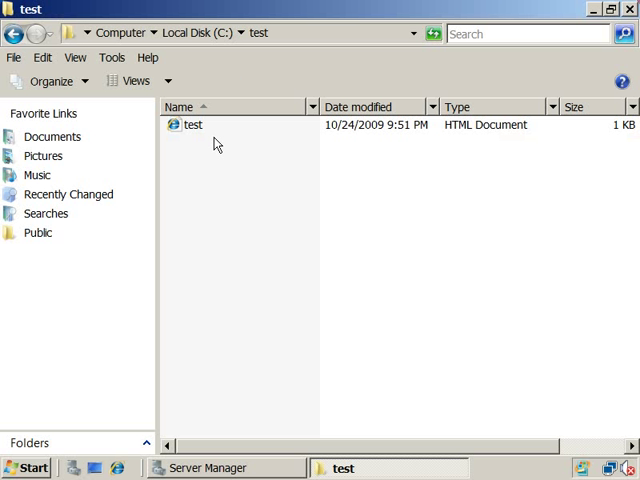
mouse_move(195, 128)
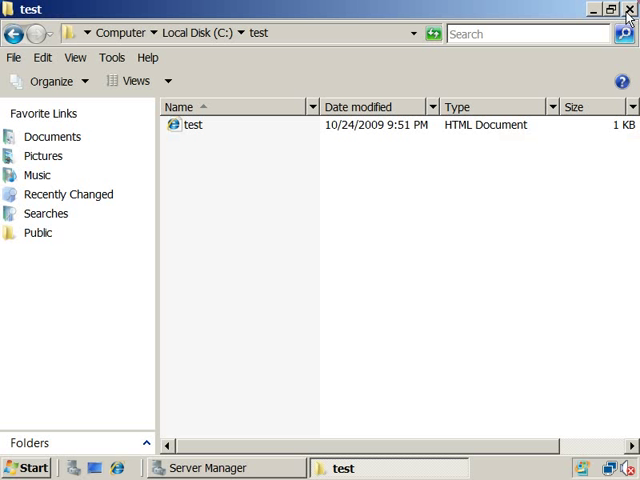
click(628, 9)
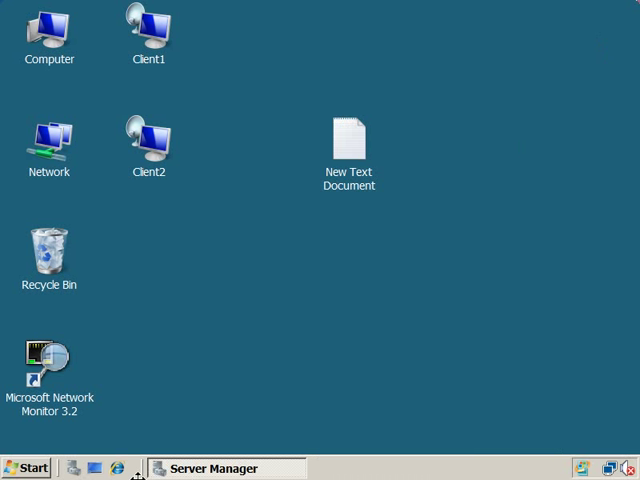
- Launch IIS Manager and expand DC1's Sites node, showing only the Default Web Site
click(28, 469)
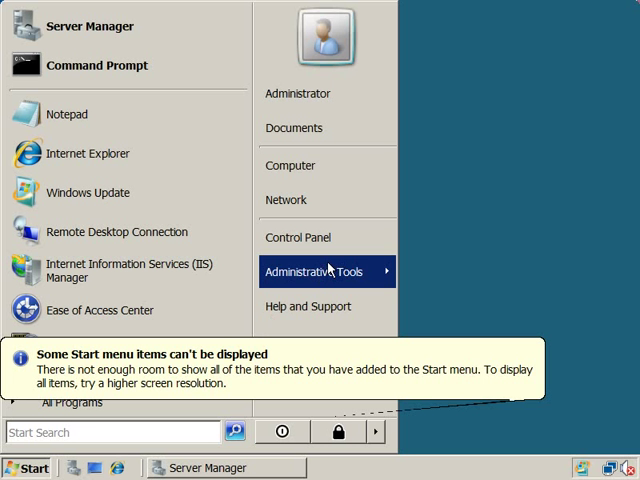
click(315, 271)
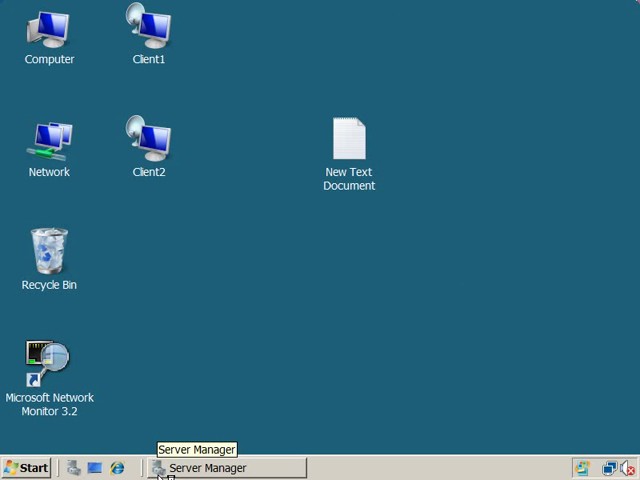
mouse_move(192, 434)
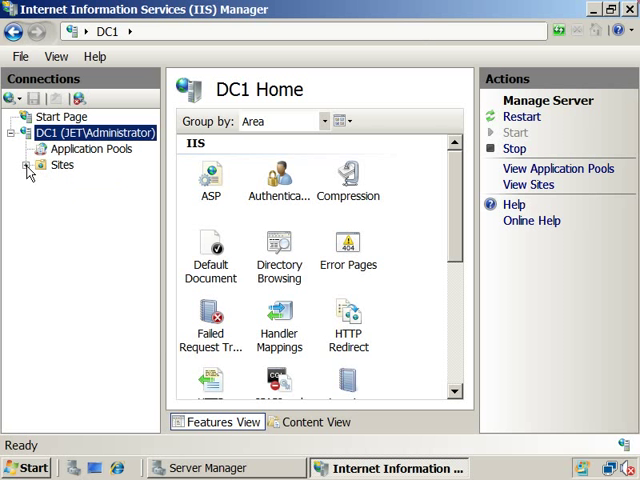
click(62, 165)
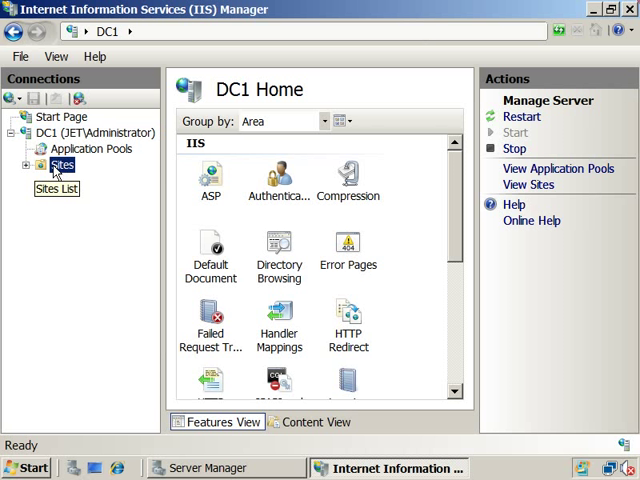
click(61, 165)
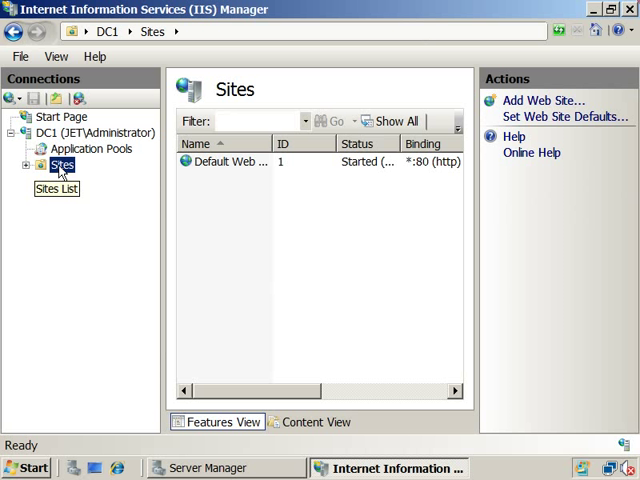
right_click(62, 164)
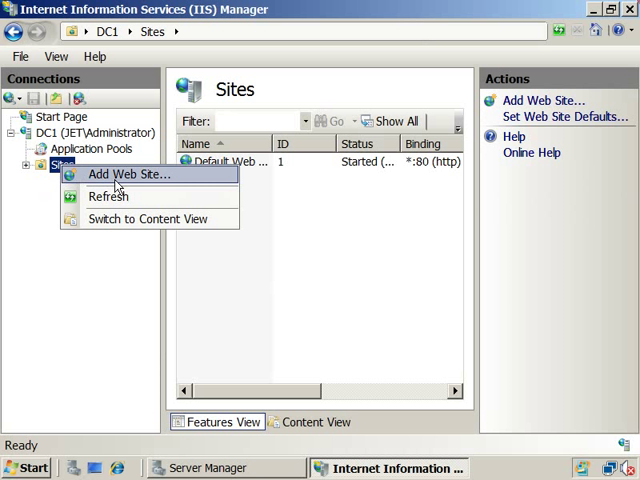
- Add web site 'test' from C:\test with https binding on port 443 and the dc1.jet.com certificate
click(131, 174)
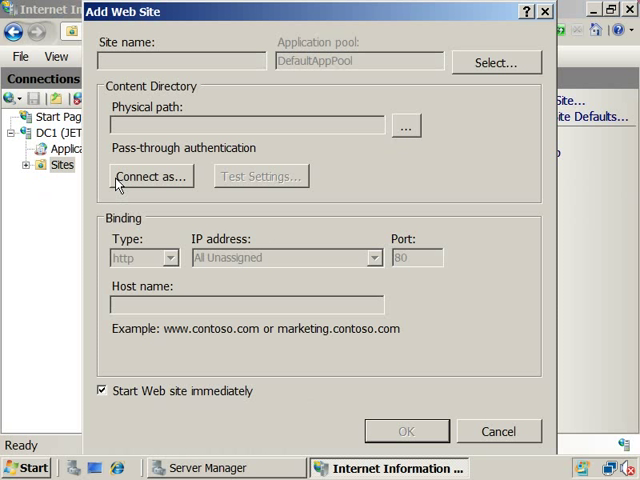
click(190, 64)
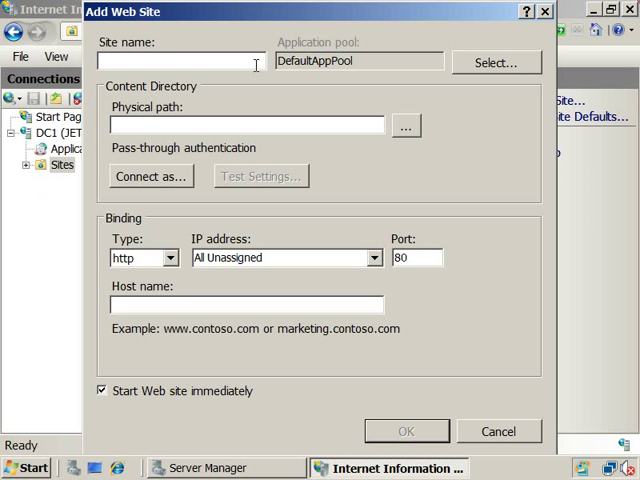
text(test)
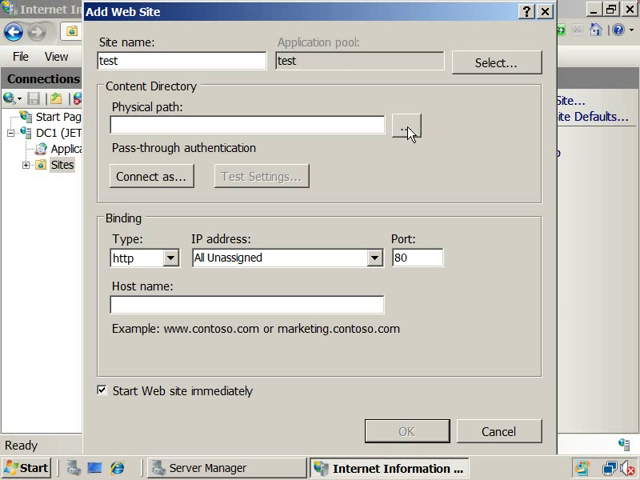
click(407, 128)
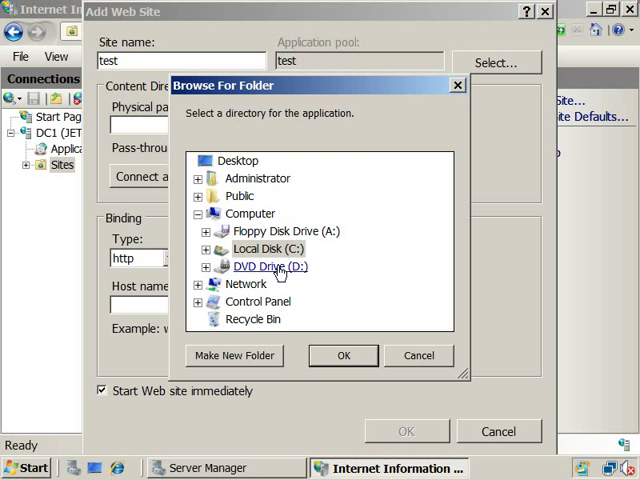
click(205, 248)
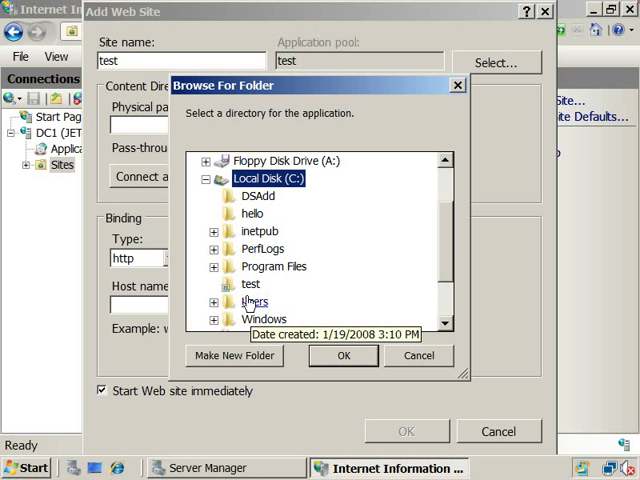
click(250, 283)
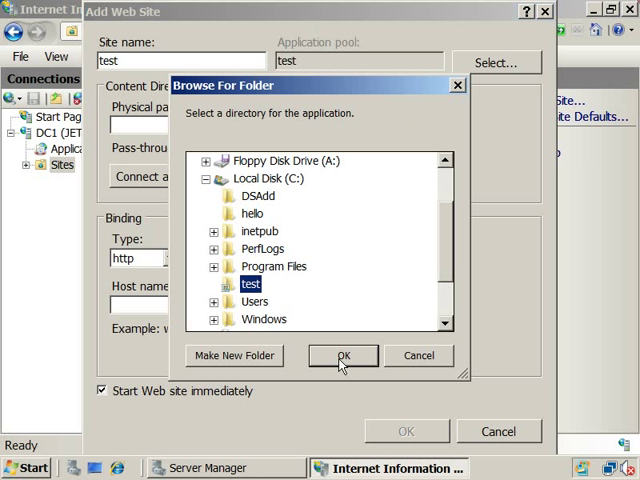
click(343, 355)
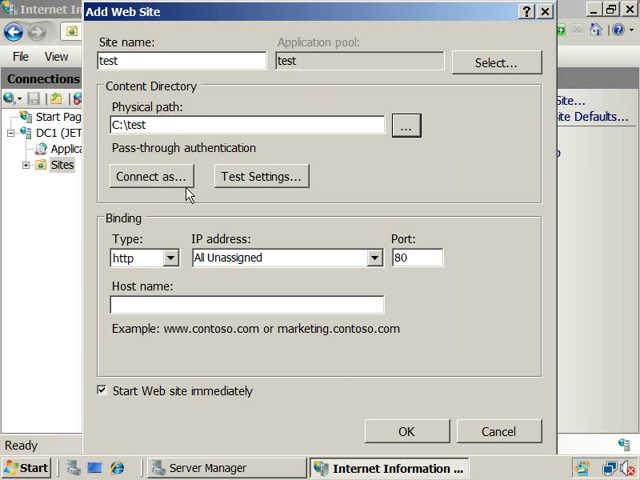
mouse_move(183, 258)
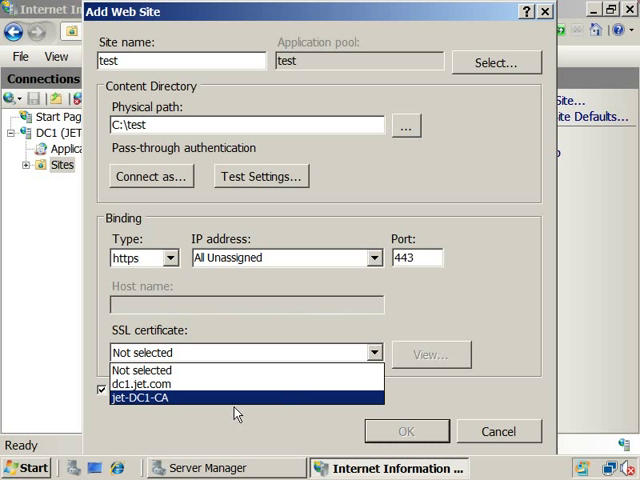
mouse_move(310, 409)
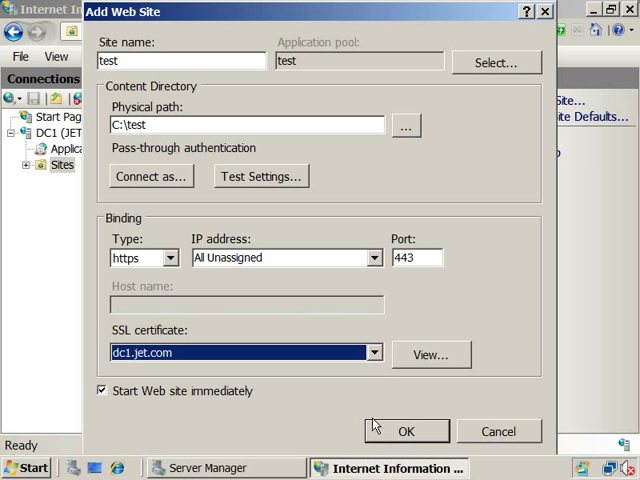
click(417, 430)
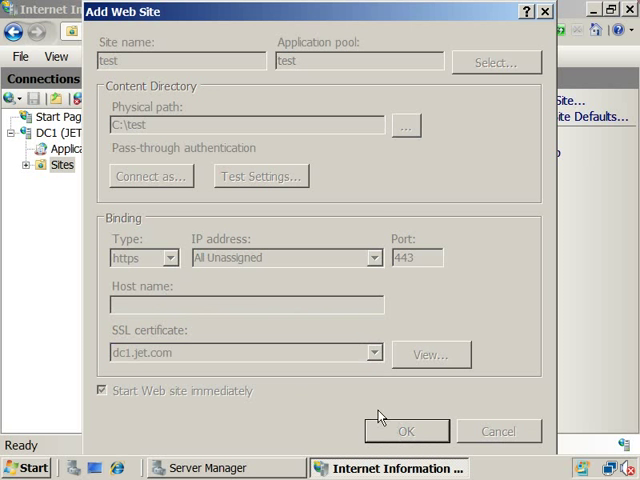
click(415, 430)
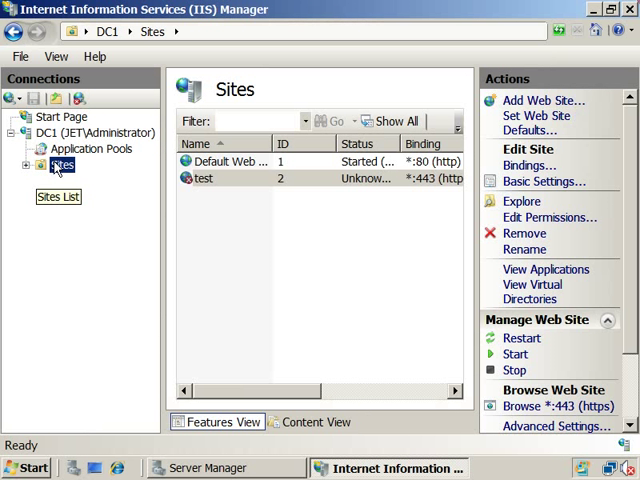
mouse_move(25, 172)
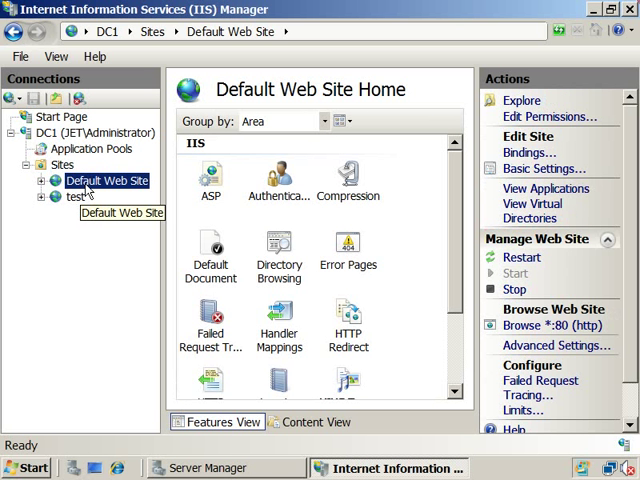
- Stop the Default Web Site and select the test site's home features
right_click(106, 181)
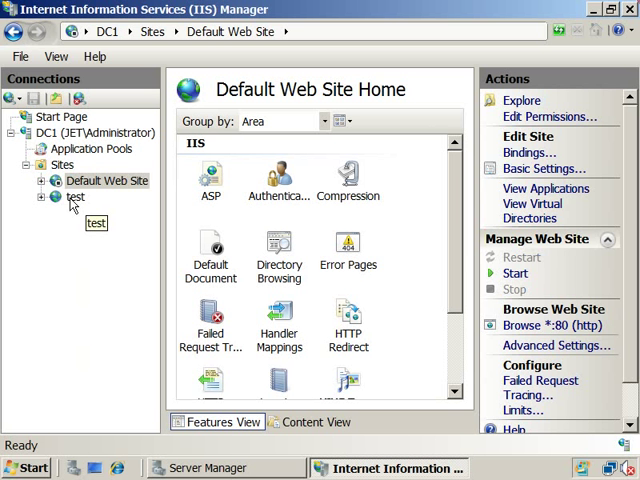
click(74, 196)
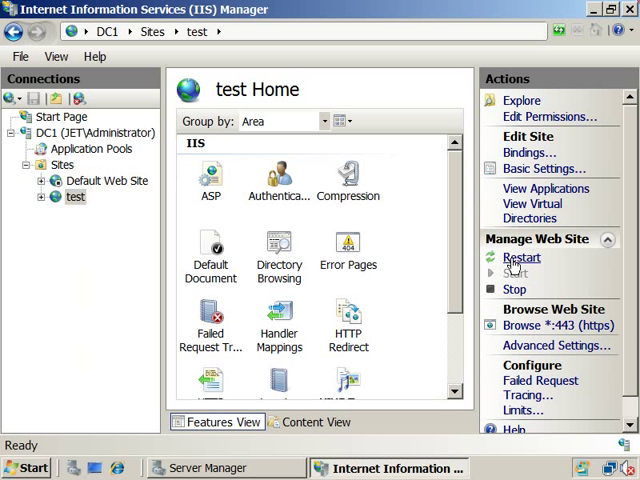
mouse_move(75, 196)
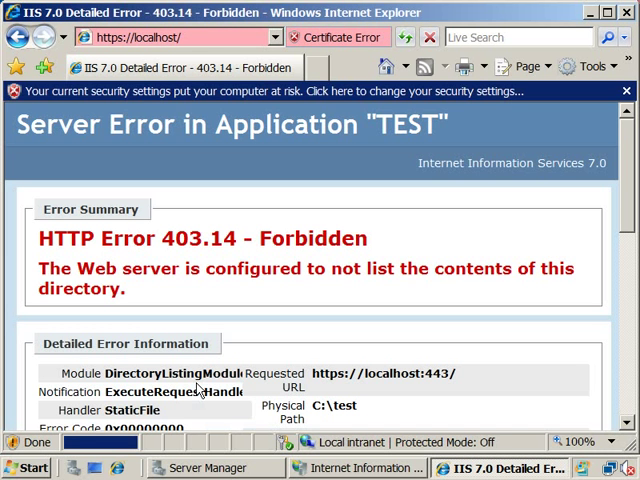
mouse_move(210, 281)
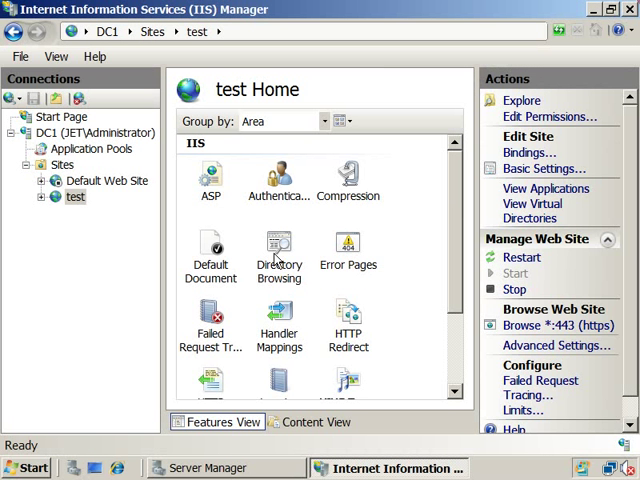
double_click(277, 243)
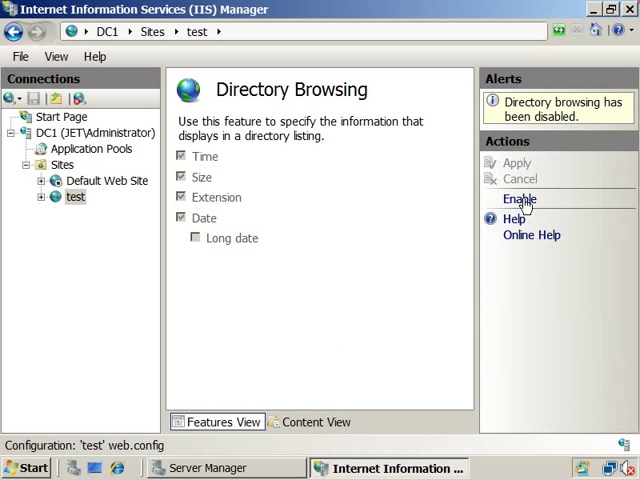
click(519, 199)
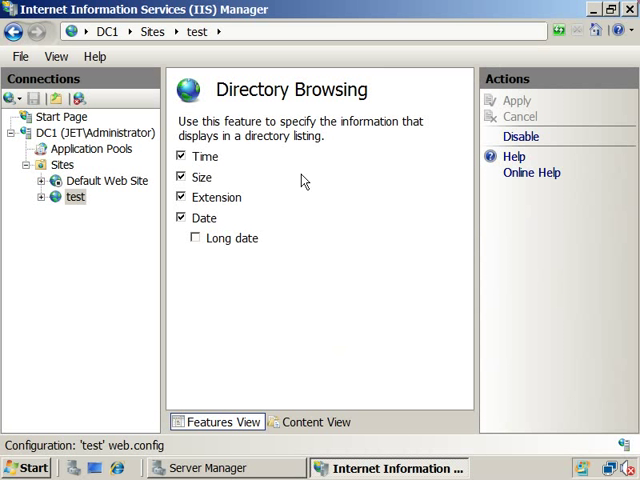
mouse_move(107, 180)
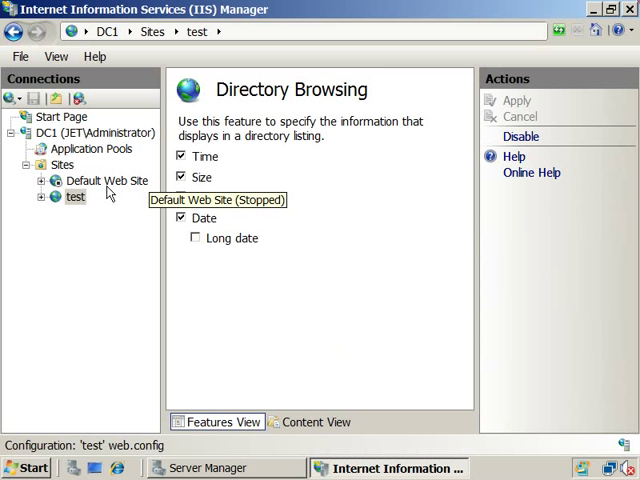
click(73, 197)
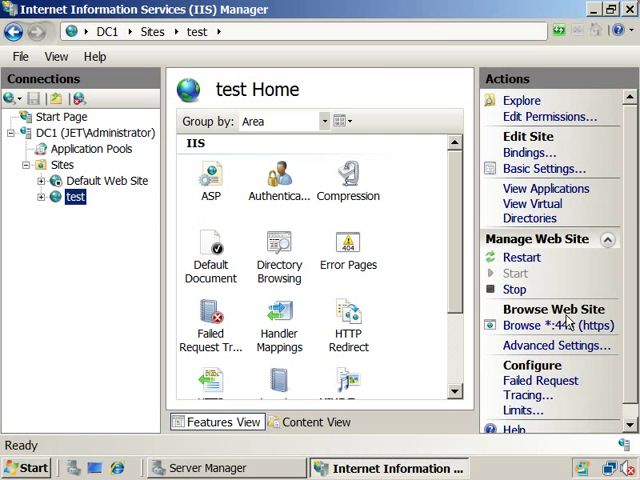
click(555, 325)
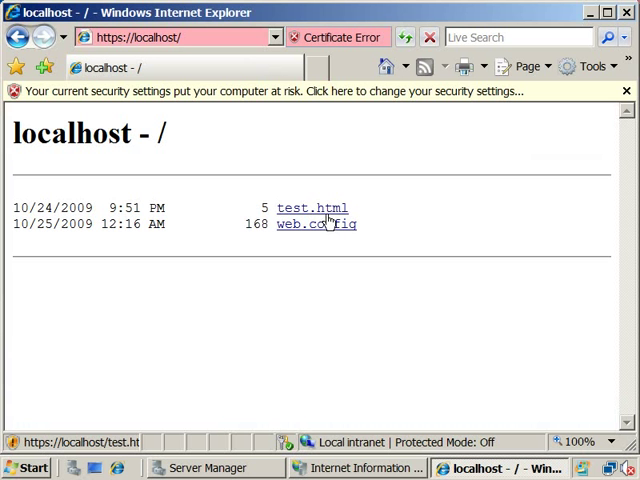
click(312, 207)
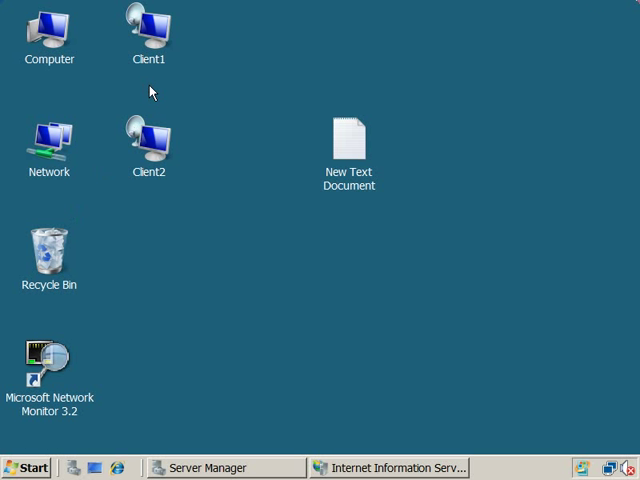
click(155, 30)
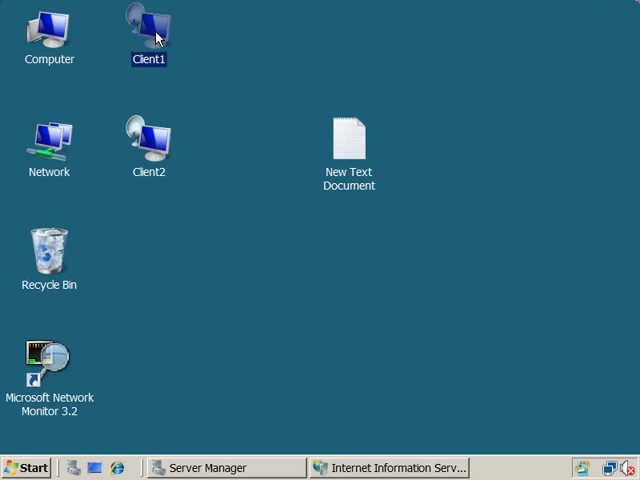
mouse_move(162, 33)
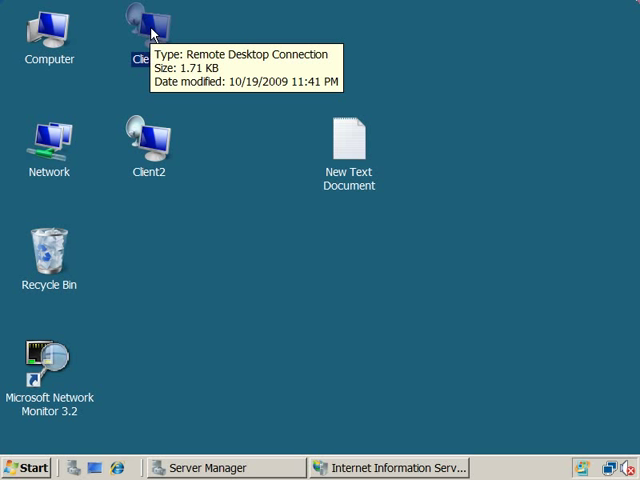
mouse_move(210, 96)
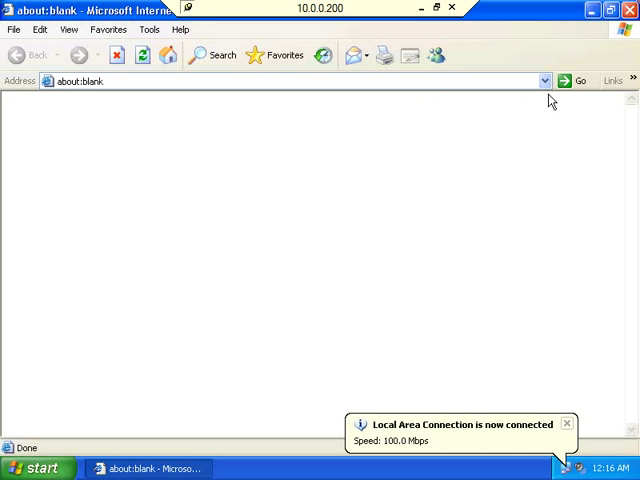
click(543, 80)
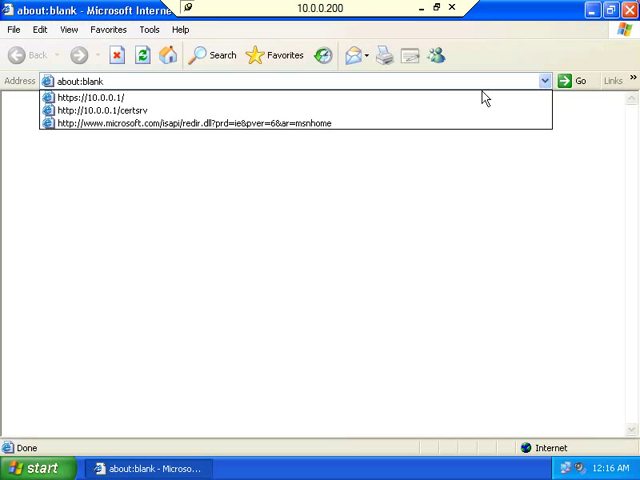
click(100, 96)
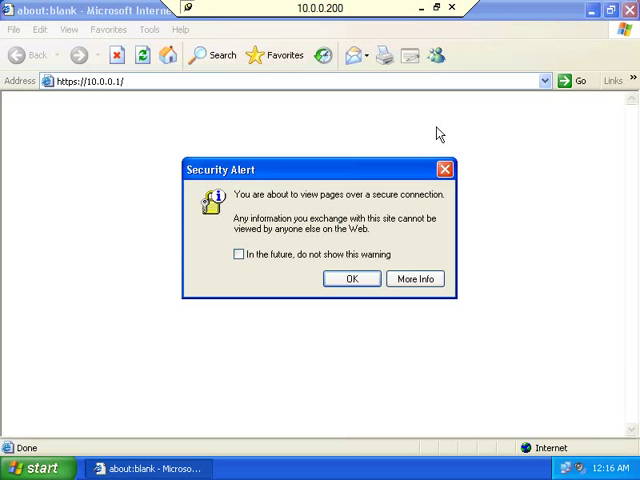
click(351, 279)
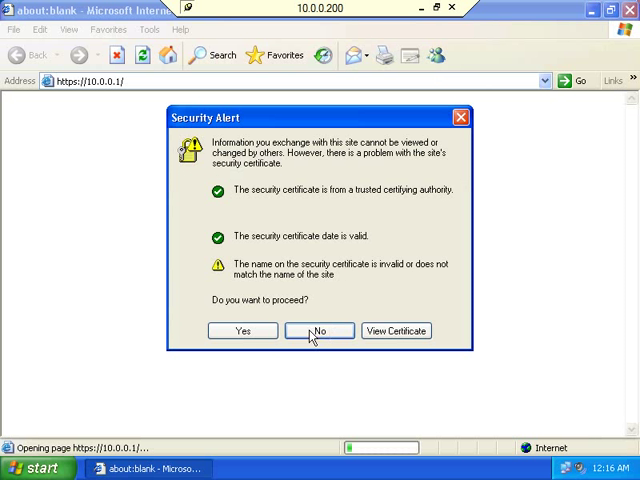
click(242, 330)
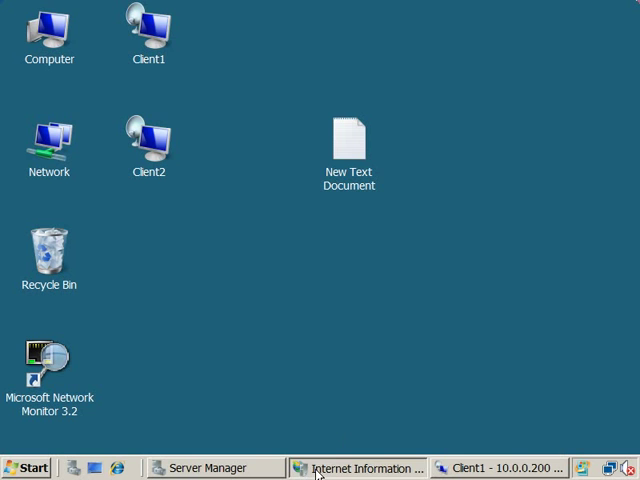
- In the test site's SSL Settings, check Require SSL, set client certificates to Require, and apply
click(363, 466)
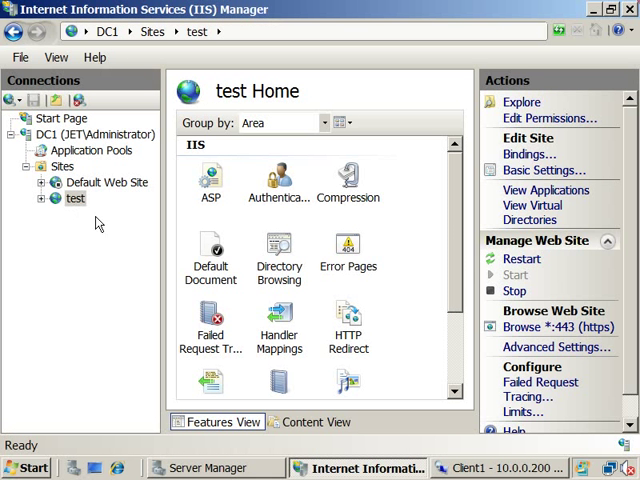
scroll(down, 3)
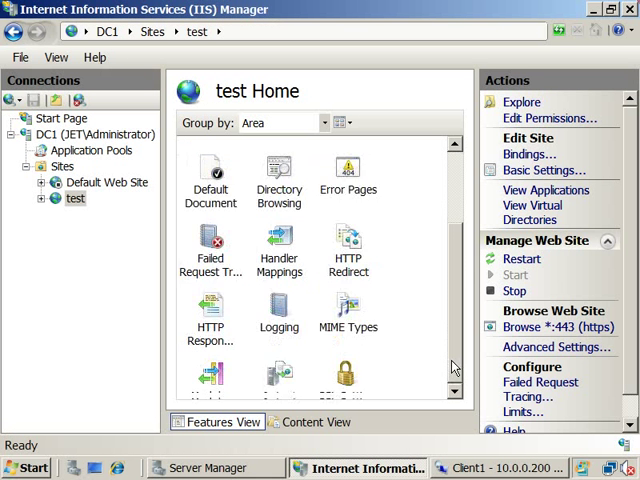
click(348, 340)
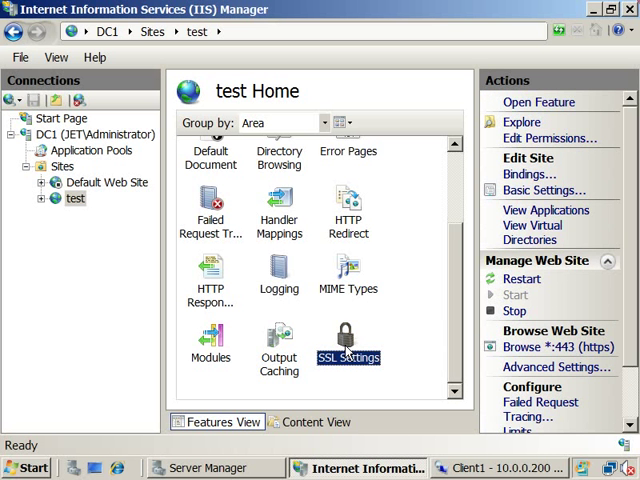
double_click(348, 339)
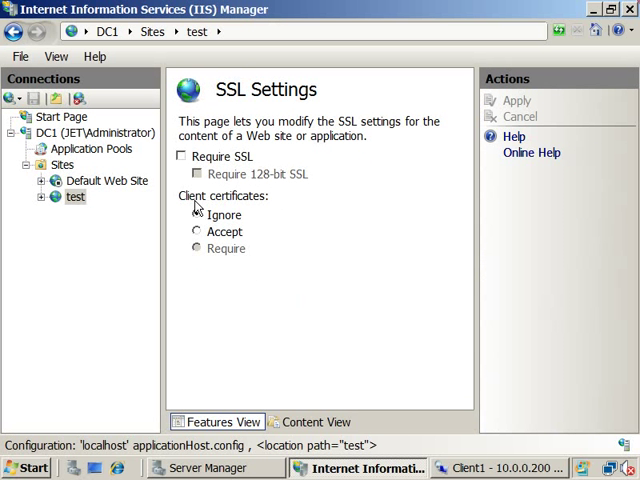
click(182, 156)
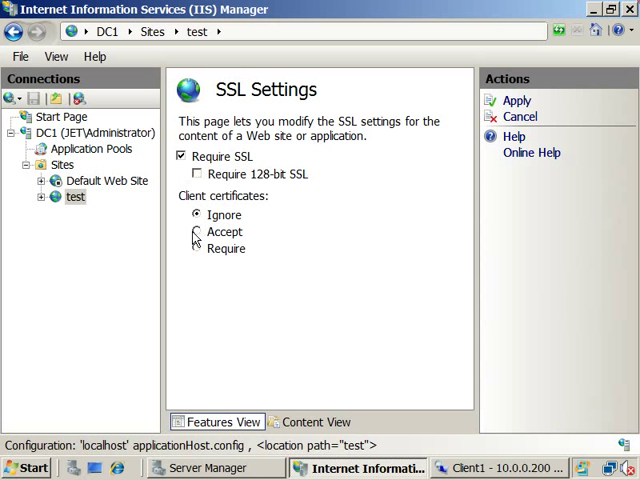
click(197, 249)
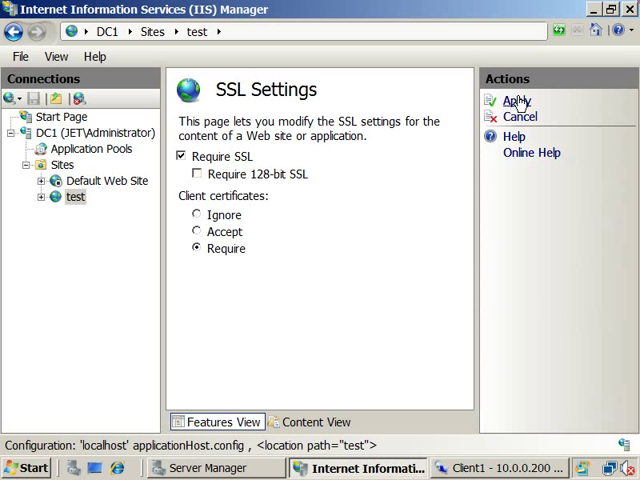
click(515, 100)
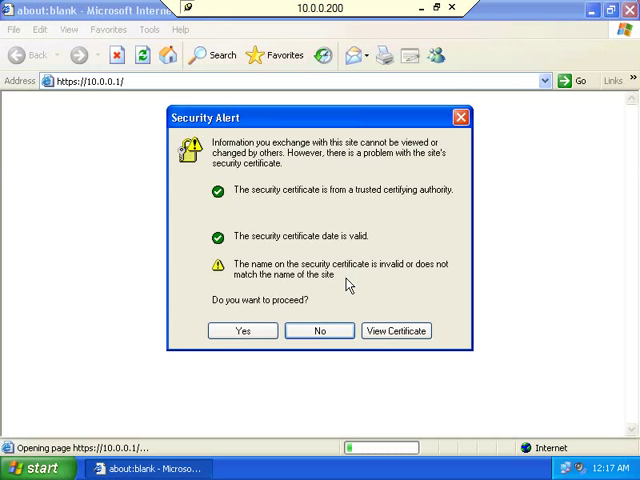
click(242, 330)
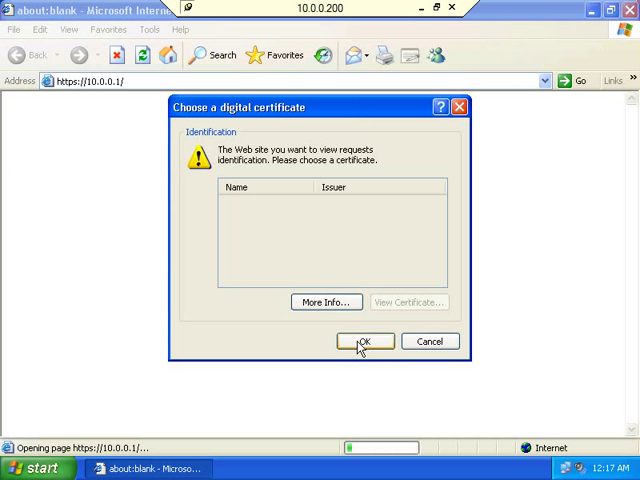
click(364, 341)
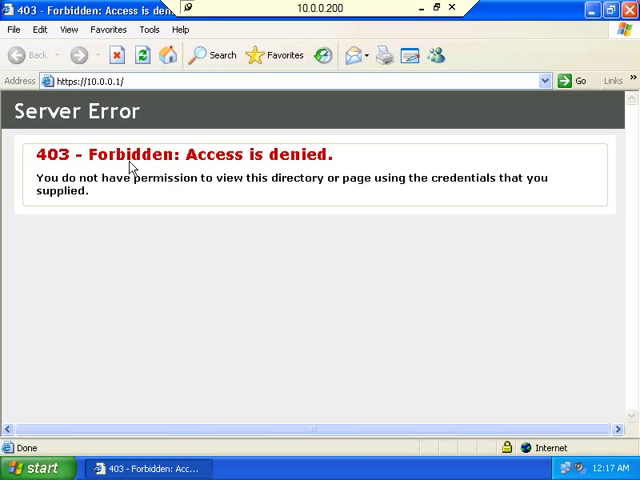
mouse_move(391, 220)
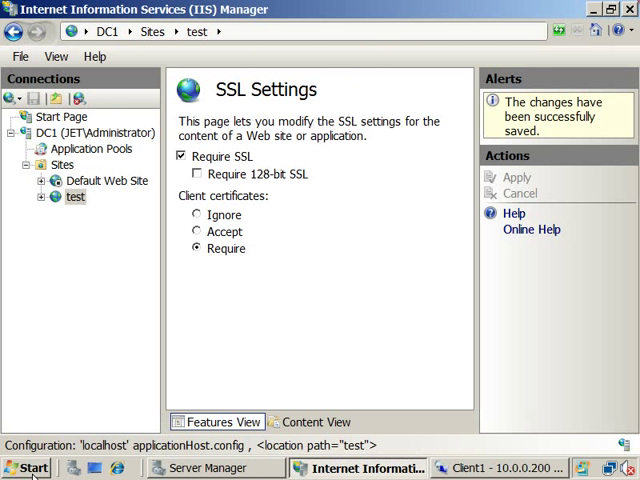
mouse_move(22, 463)
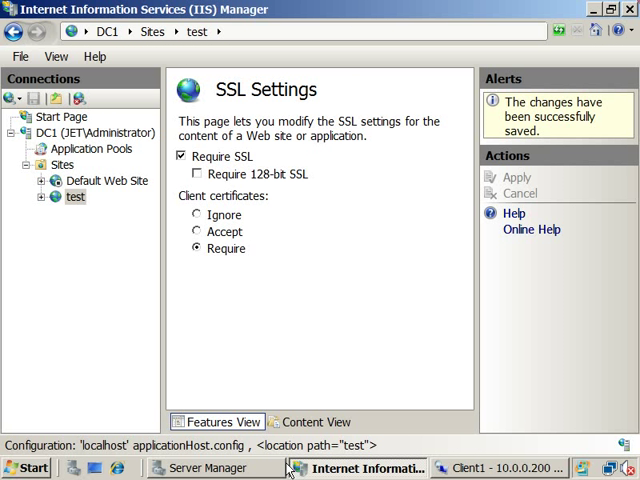
mouse_move(108, 181)
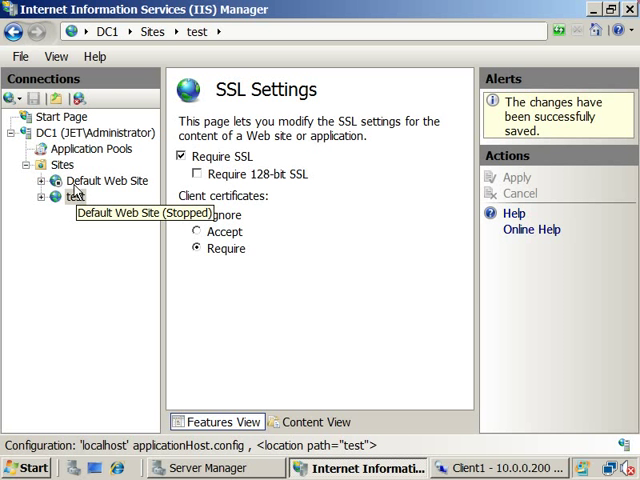
- Stop the test site, then select and start the Default Web Site
right_click(76, 197)
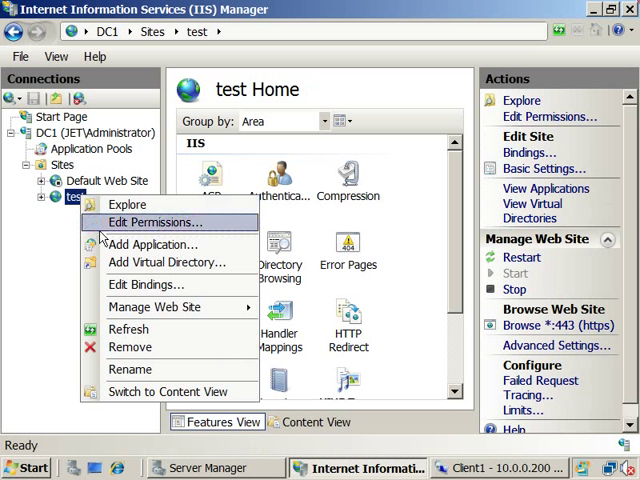
mouse_move(515, 289)
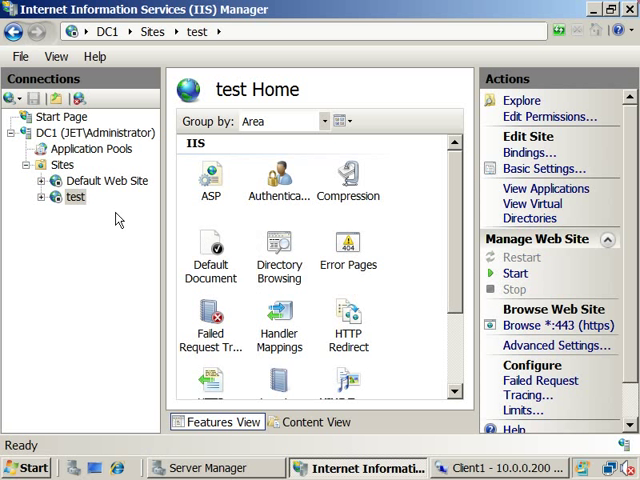
click(106, 181)
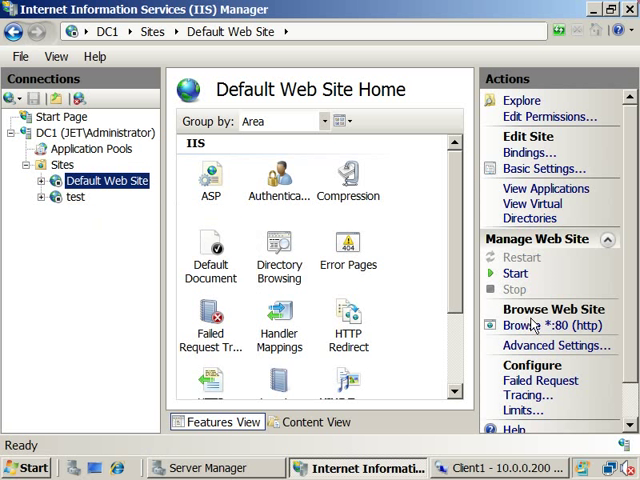
mouse_move(516, 274)
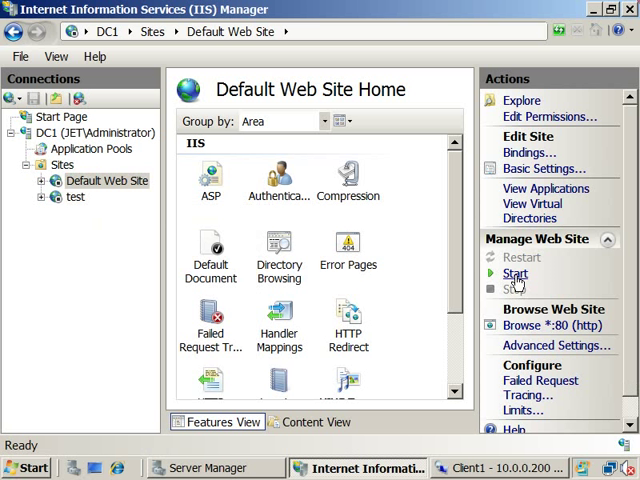
click(513, 273)
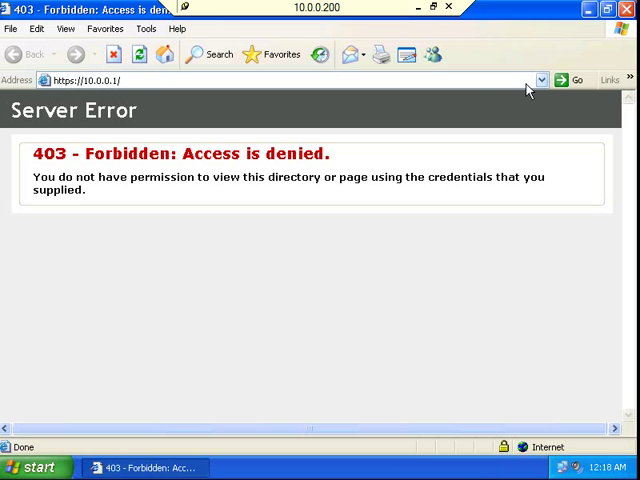
text(http://10.0.0.1/certsrv)
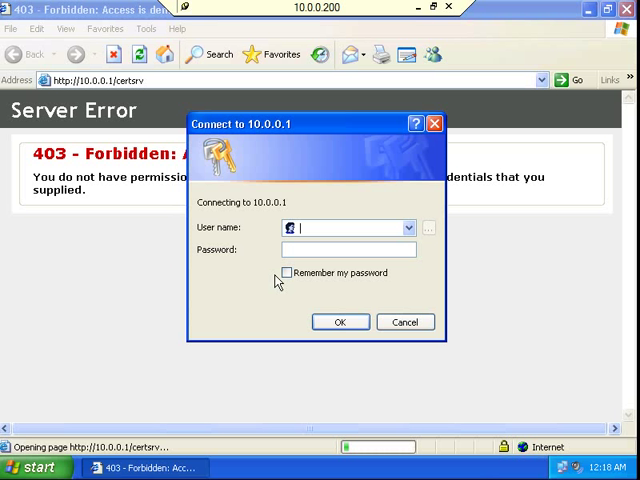
text(administrator)
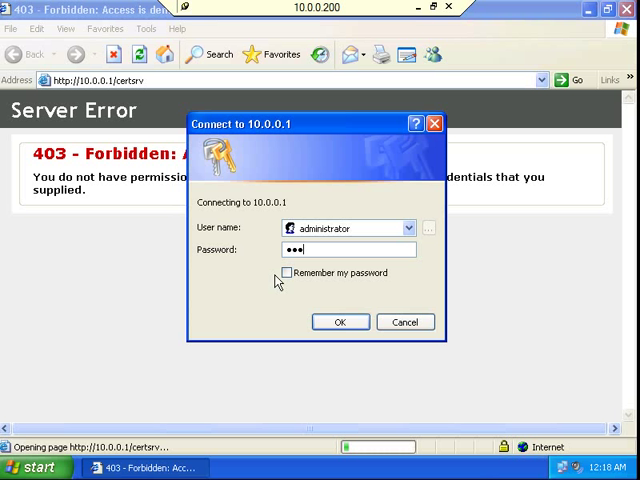
text(••••)
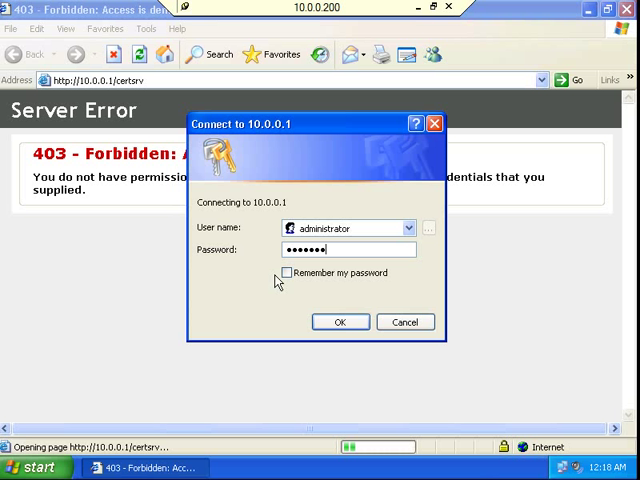
click(340, 321)
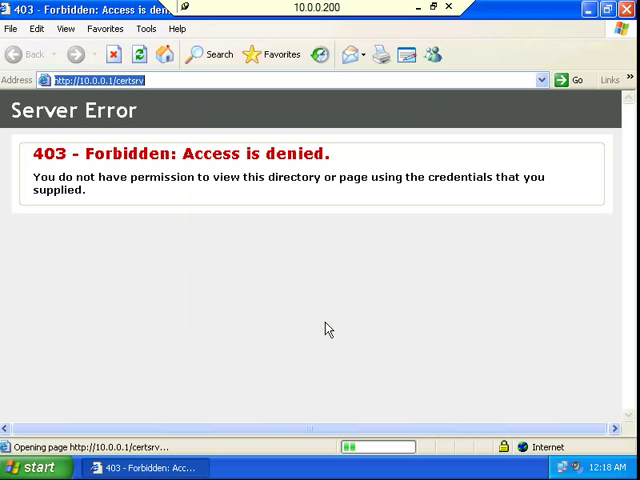
mouse_move(559, 348)
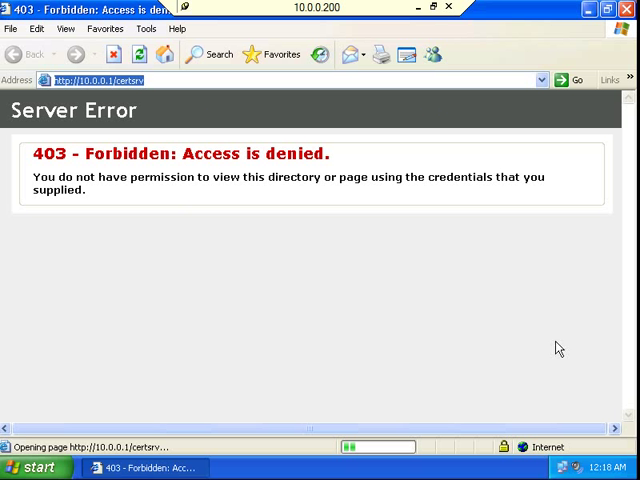
mouse_move(634, 317)
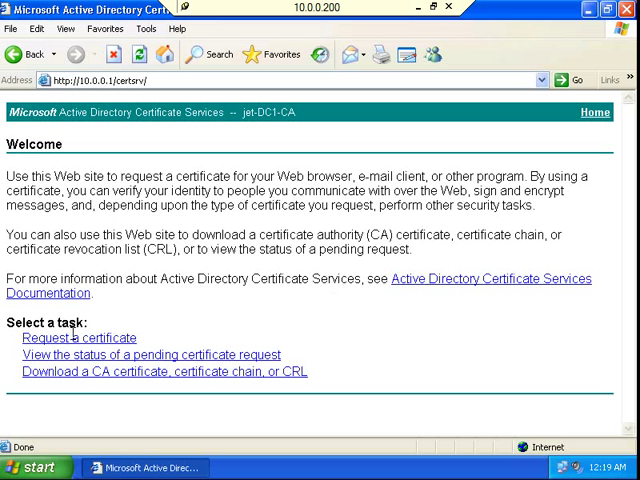
- Request a User Certificate from the web enrollment page, allowing the request
click(80, 337)
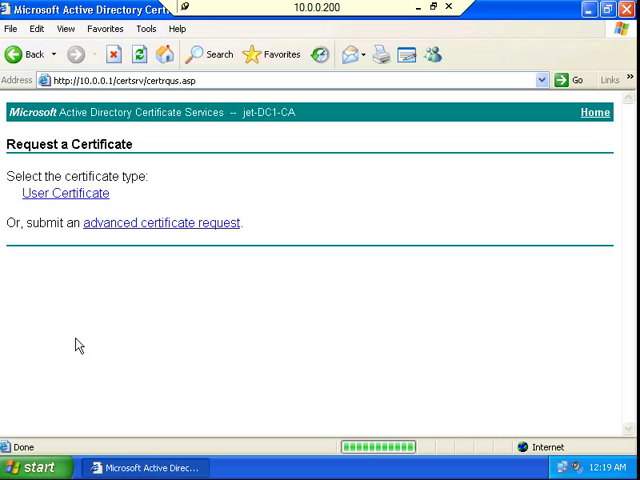
click(65, 193)
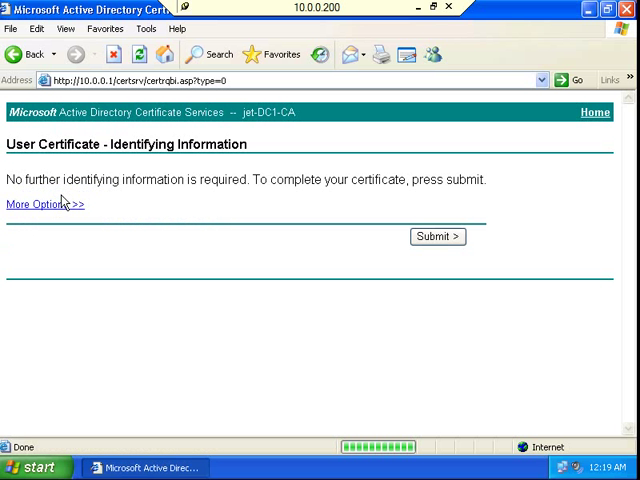
click(437, 236)
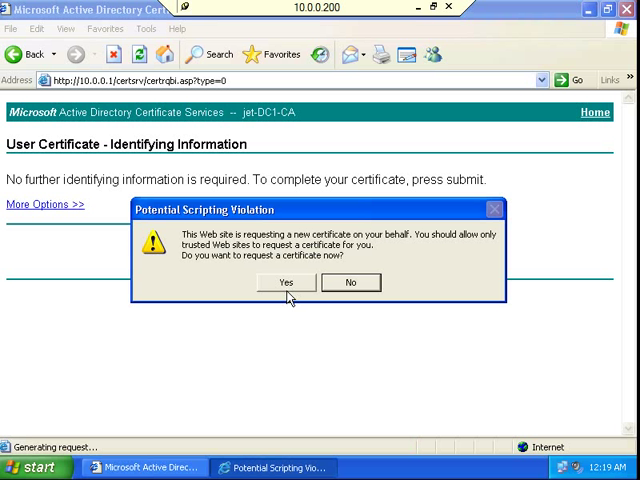
click(287, 282)
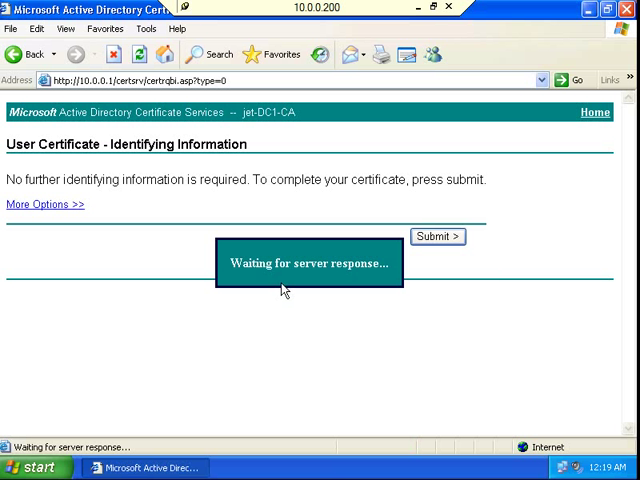
click(445, 237)
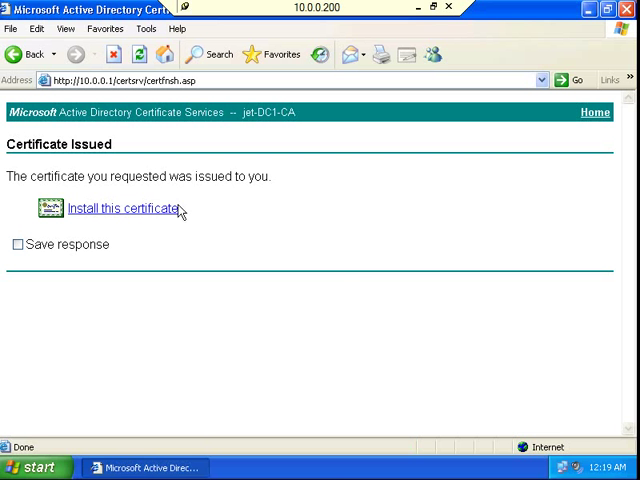
mouse_move(133, 216)
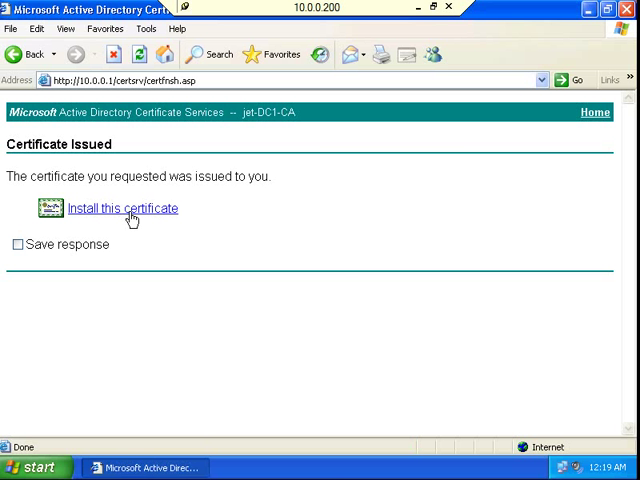
- Install the newly issued user certificate and confirm adding it
click(123, 208)
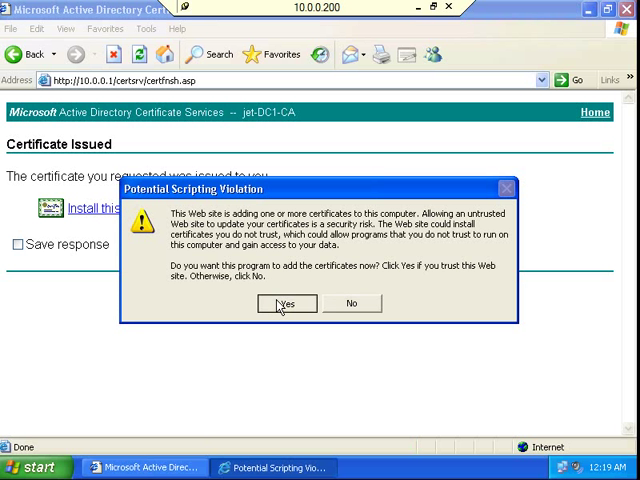
click(286, 303)
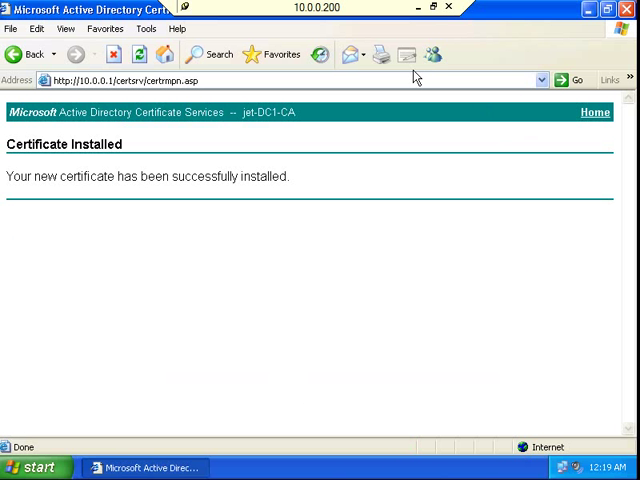
click(628, 7)
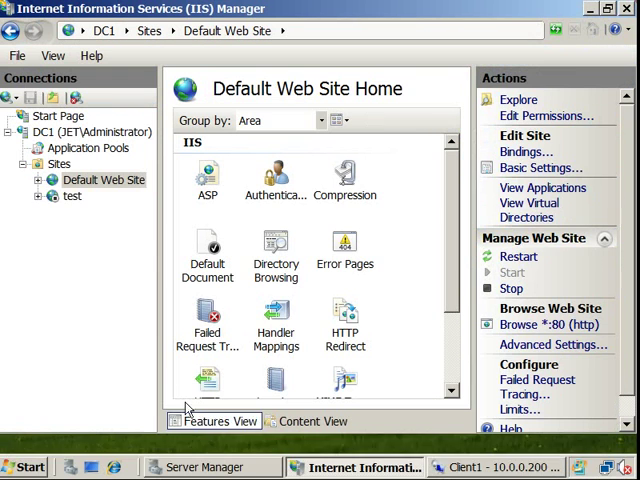
- Select the stopped test site and bring up its menu to start it
click(71, 195)
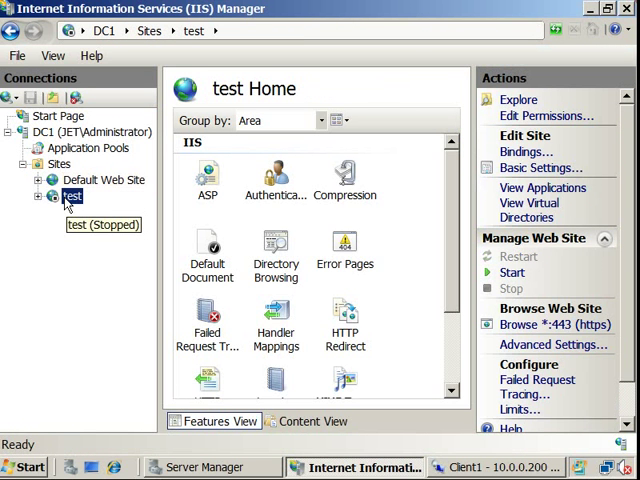
right_click(103, 179)
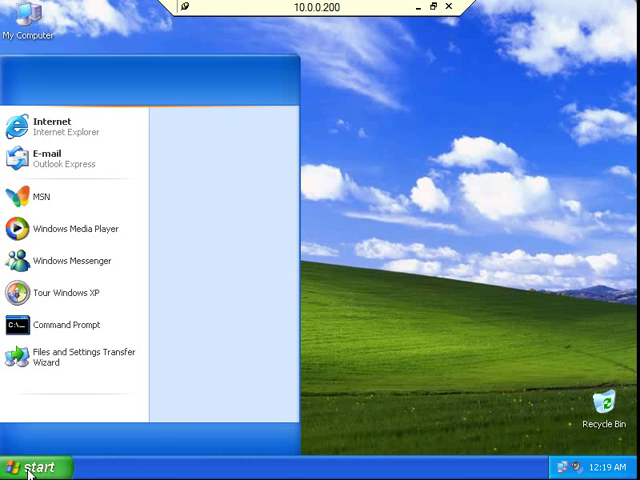
- Load 10.0.0.1 presenting the Users certificate, then open test.html showing Hello
click(33, 464)
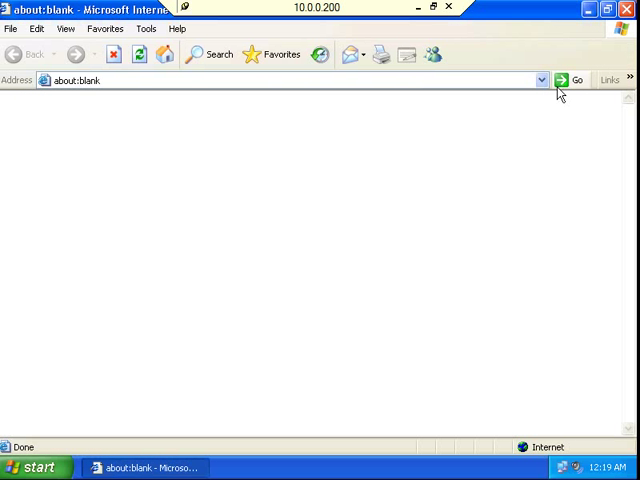
text(http://10.0.0.1/certsrv)
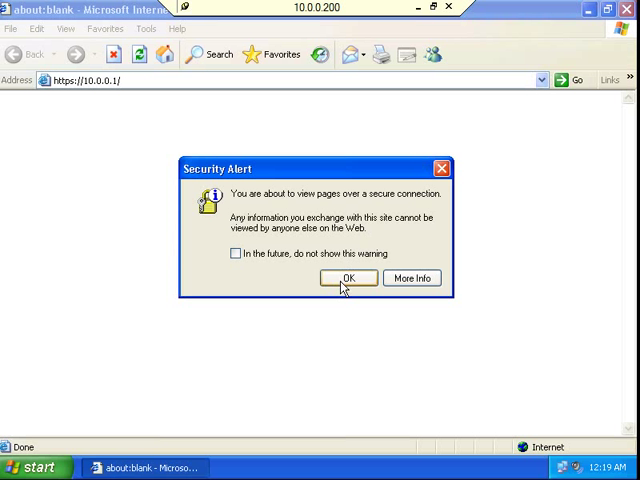
click(348, 278)
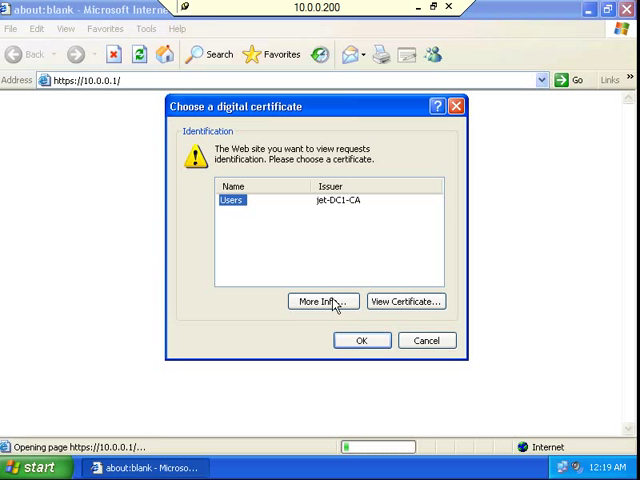
click(362, 340)
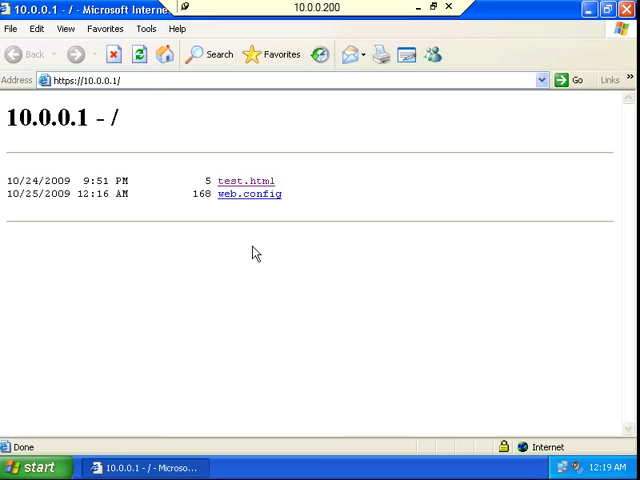
click(245, 181)
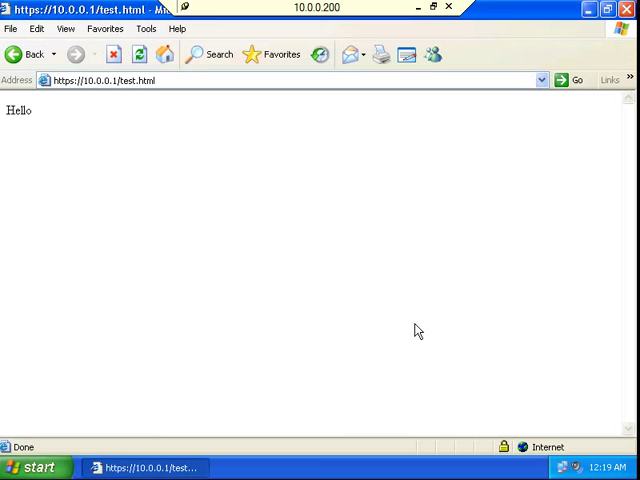
mouse_move(20, 54)
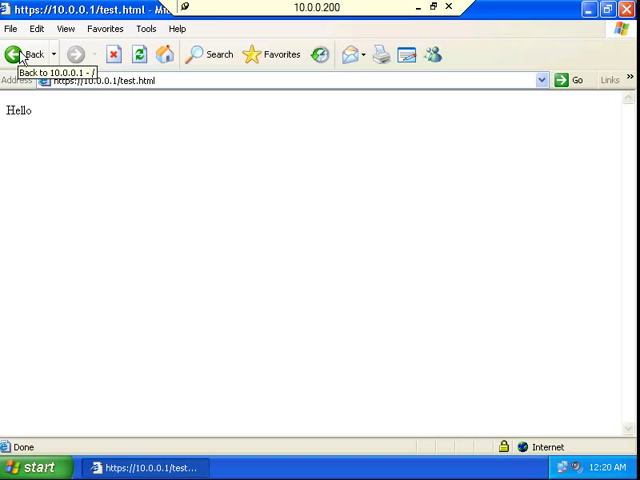
mouse_move(430, 24)
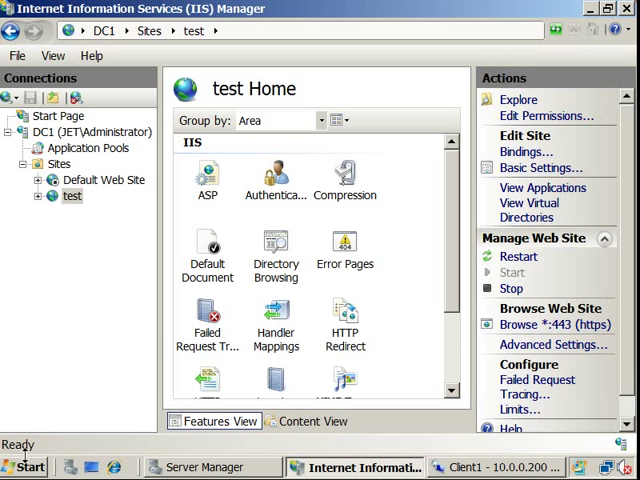
- Open Administrative Tools from the Start menu to reach Certification Authority
click(24, 467)
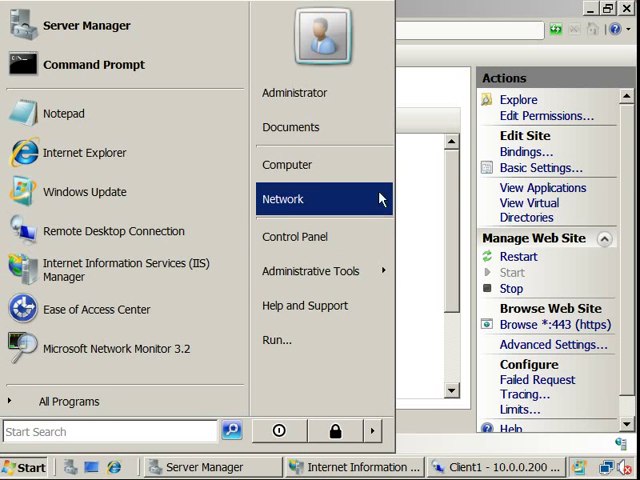
click(312, 271)
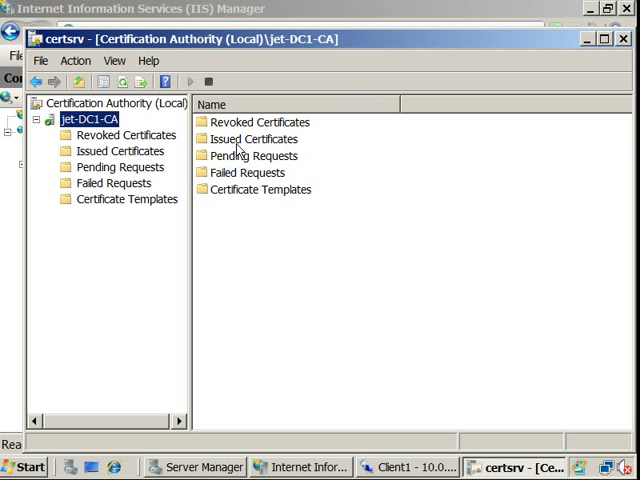
- Revoke issued request 2 with reason Certificate Hold and publish the updated CRL
click(120, 150)
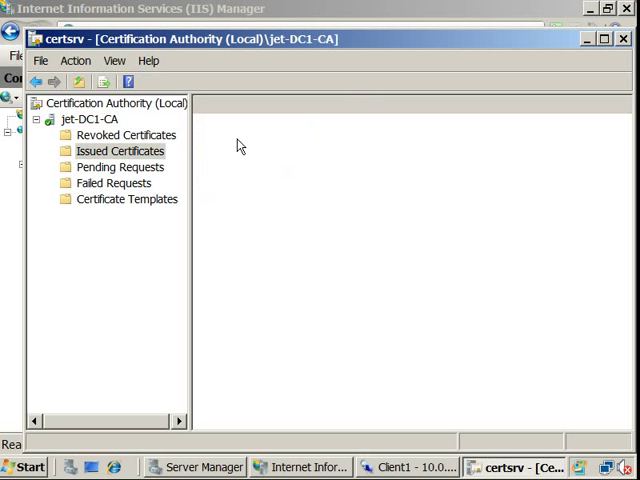
click(120, 150)
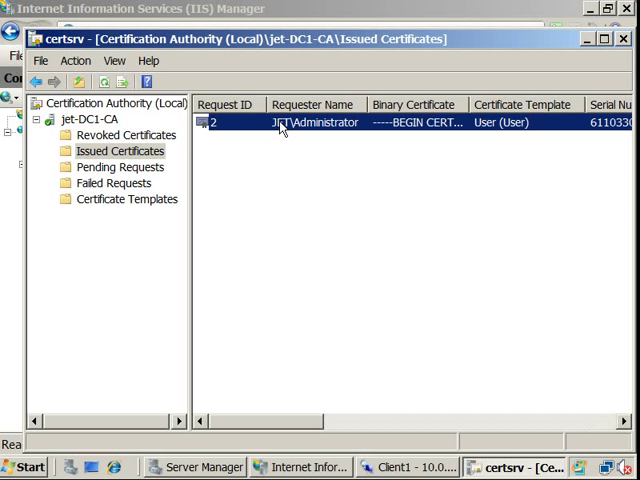
mouse_move(315, 135)
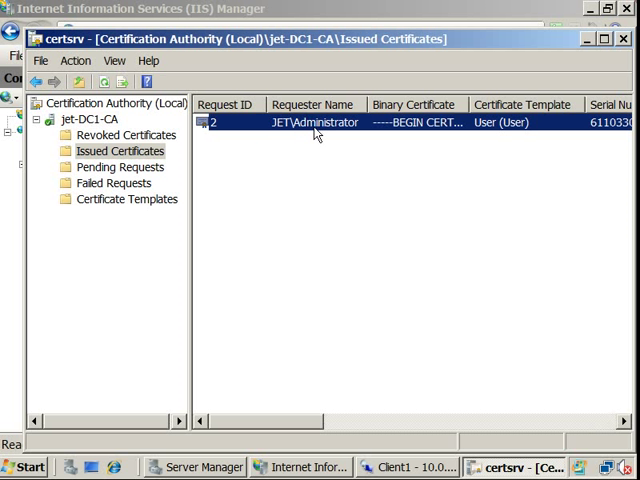
right_click(315, 122)
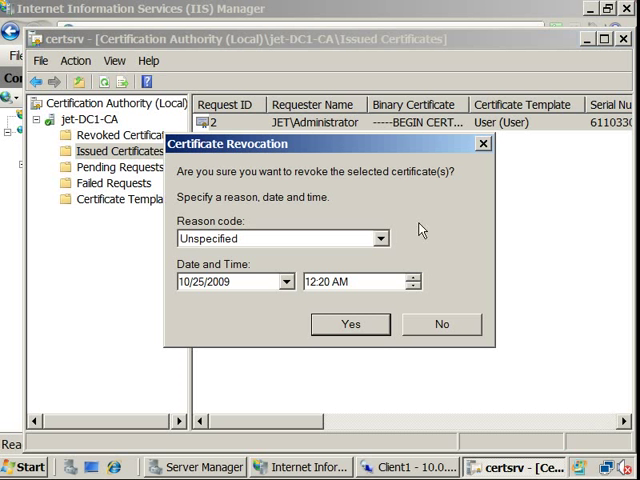
click(379, 238)
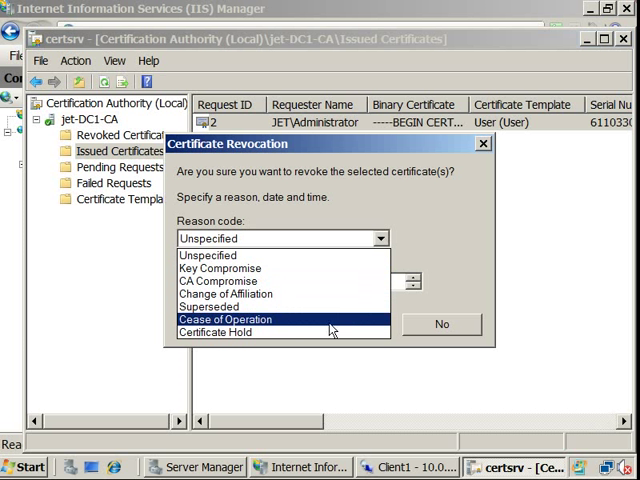
click(215, 332)
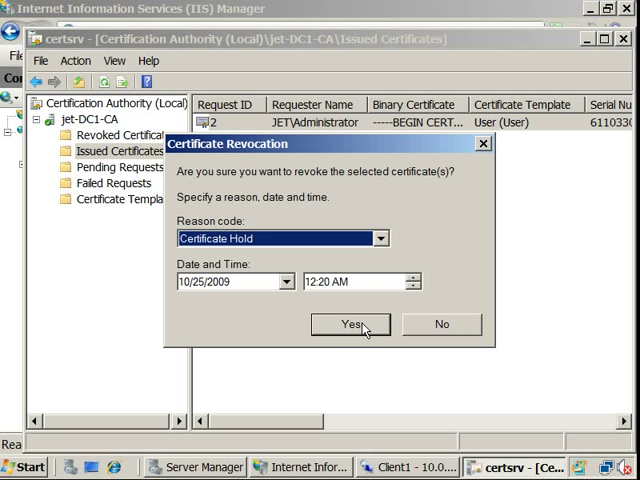
click(350, 324)
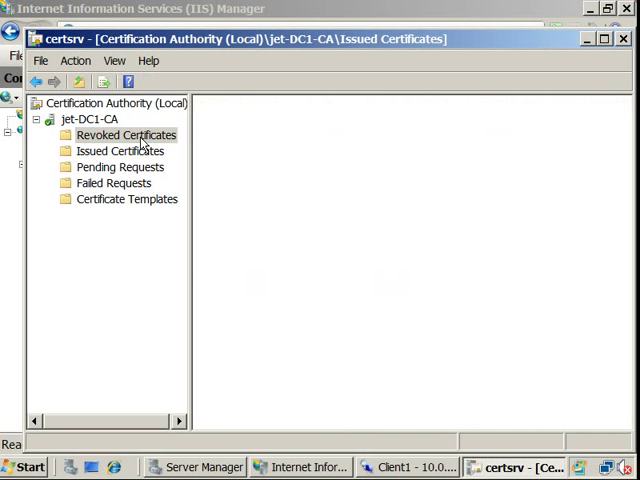
right_click(126, 135)
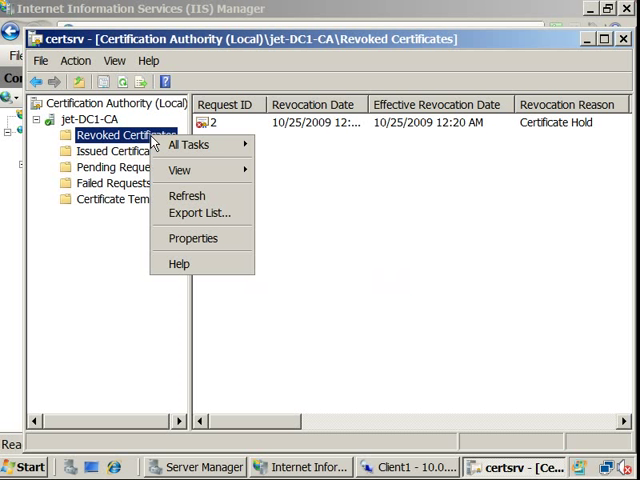
mouse_move(190, 144)
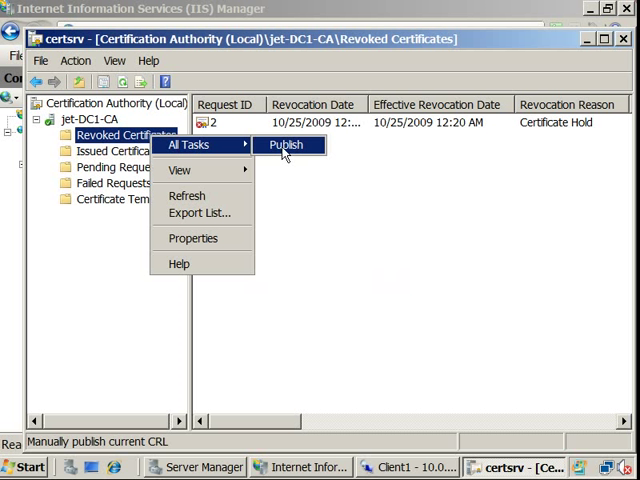
click(286, 145)
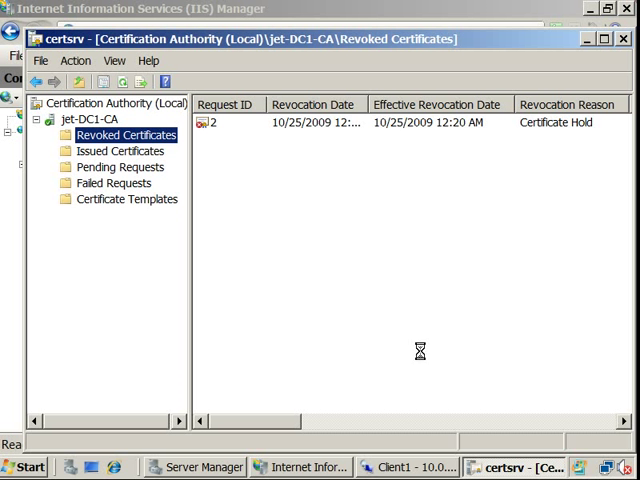
mouse_move(281, 388)
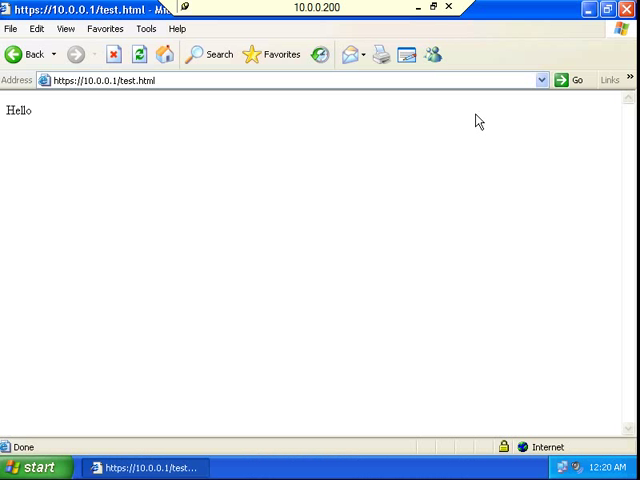
click(37, 465)
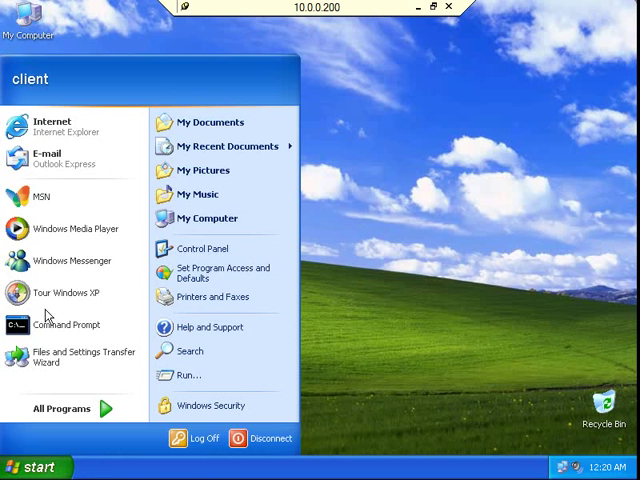
click(52, 126)
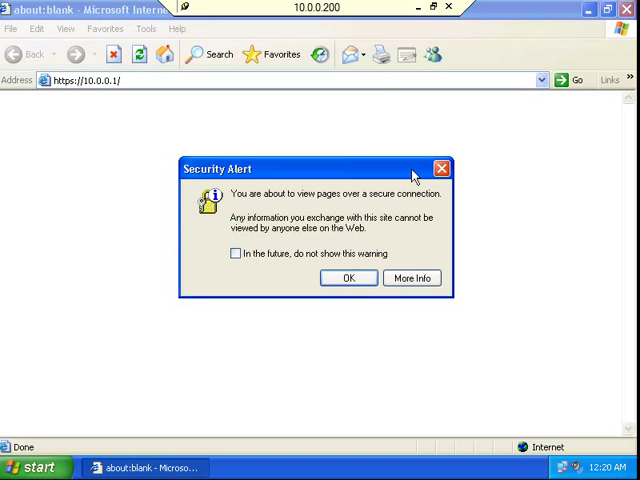
click(348, 278)
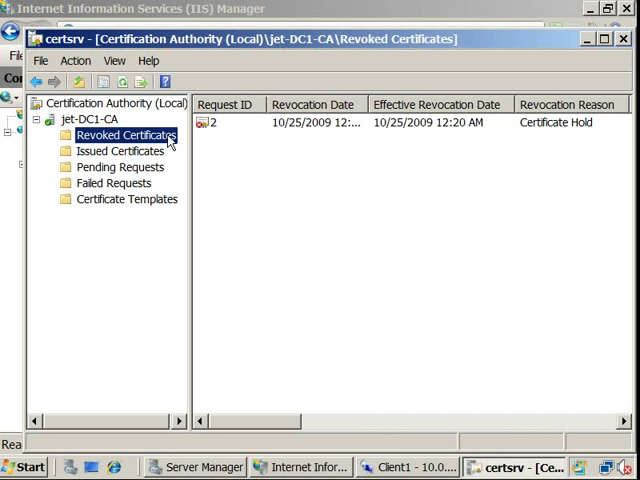
- Unrevoke request 2 from Revoked Certificates and republish the revocation list
click(215, 122)
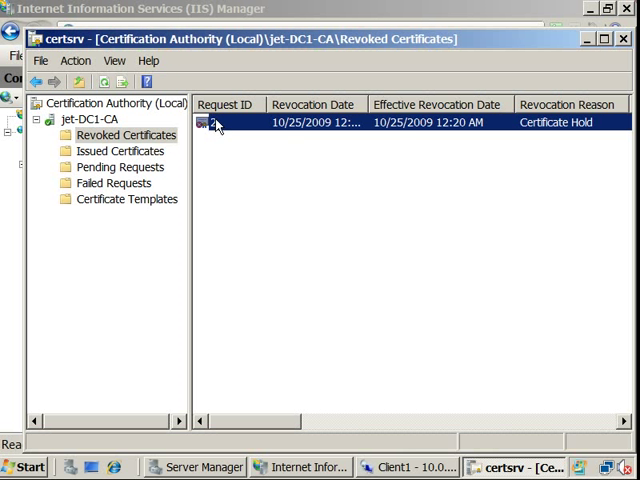
right_click(215, 122)
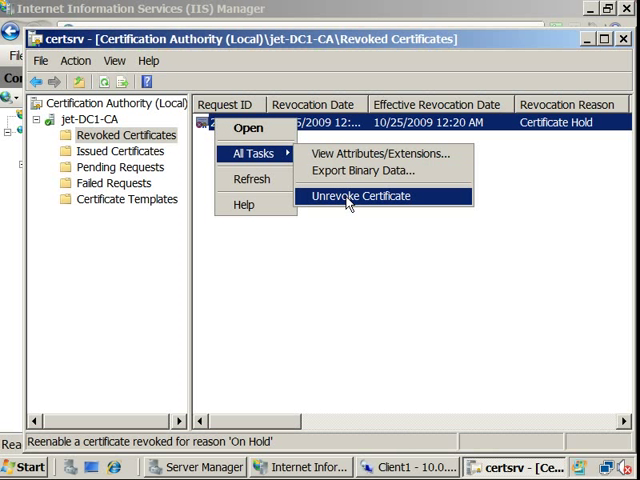
click(362, 195)
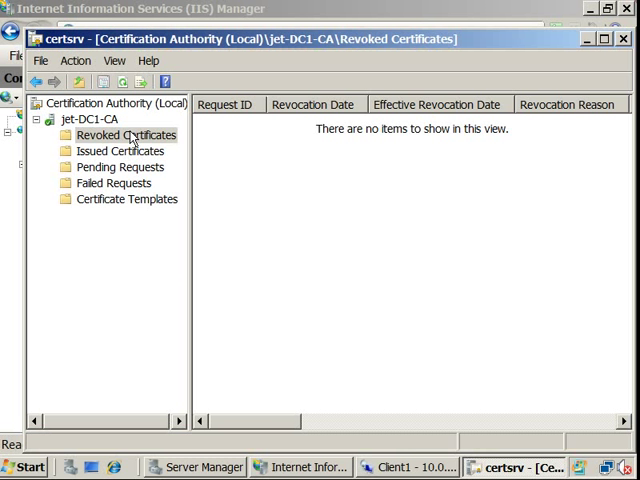
right_click(126, 135)
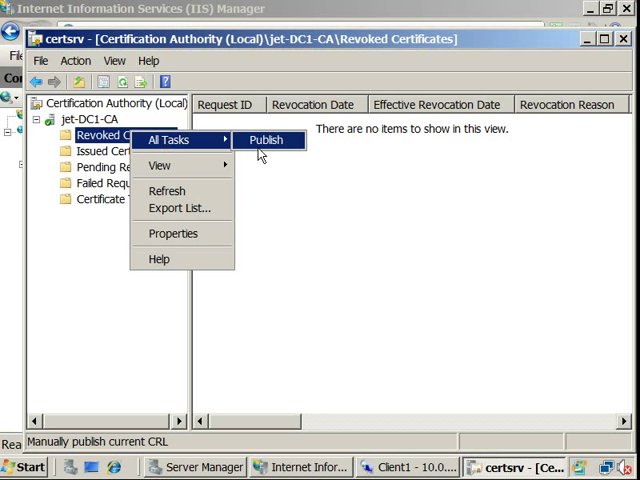
click(266, 139)
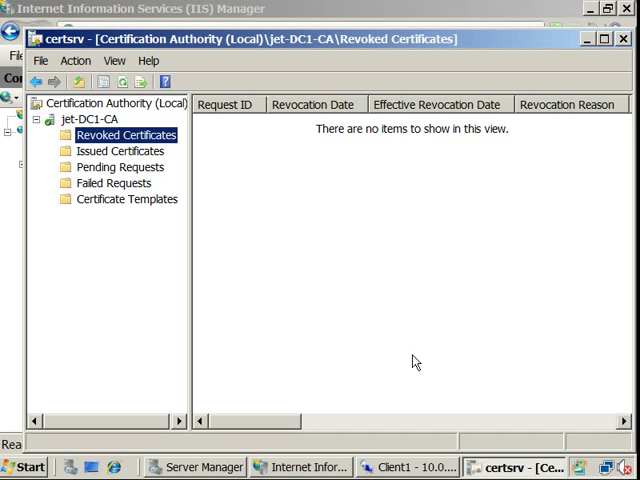
mouse_move(420, 468)
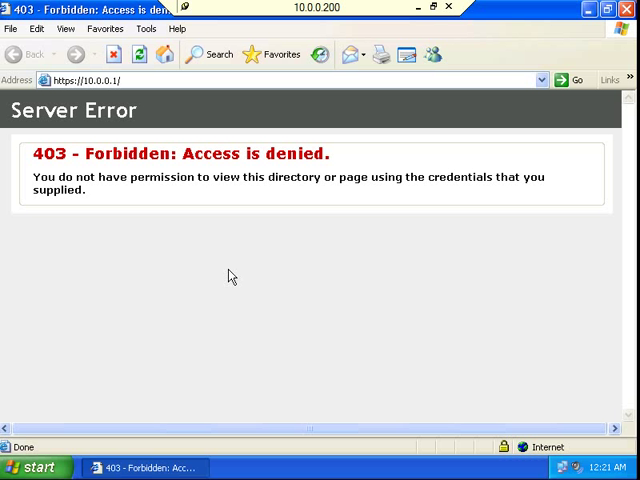
click(568, 80)
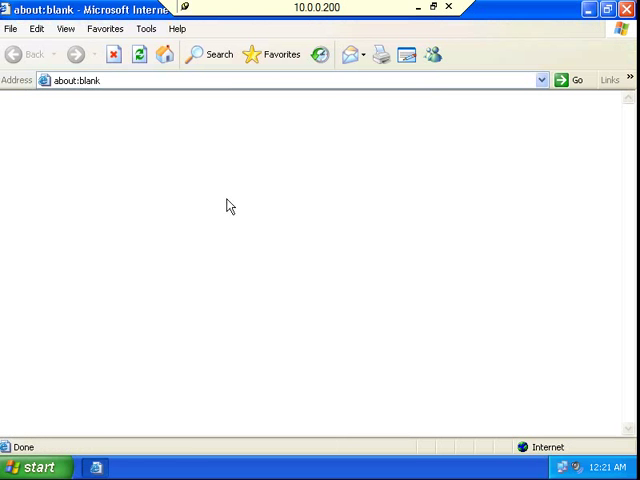
text(https://10.0.0.1/)
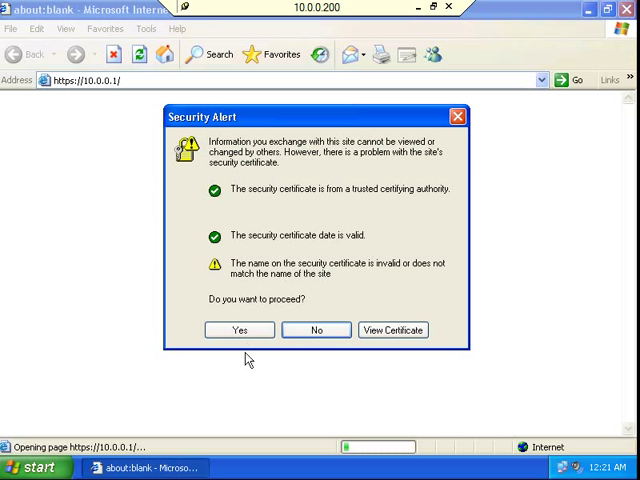
click(239, 330)
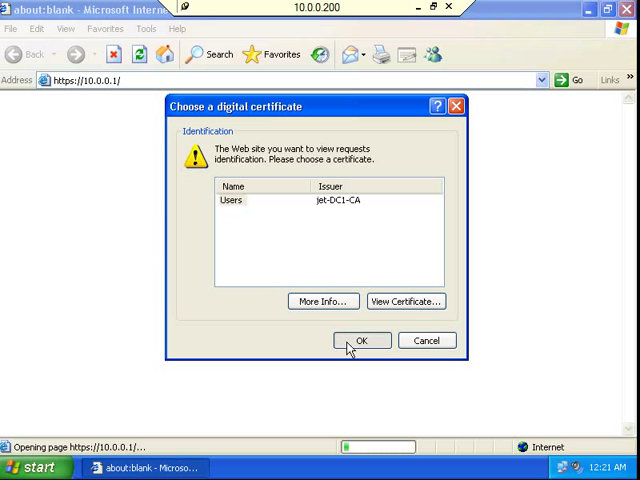
click(362, 340)
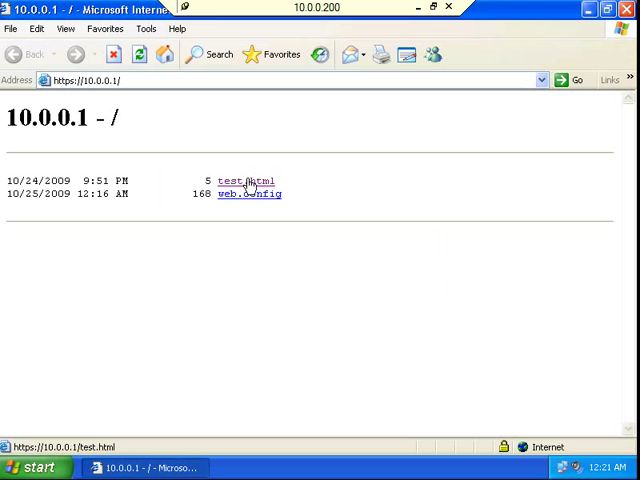
click(246, 181)
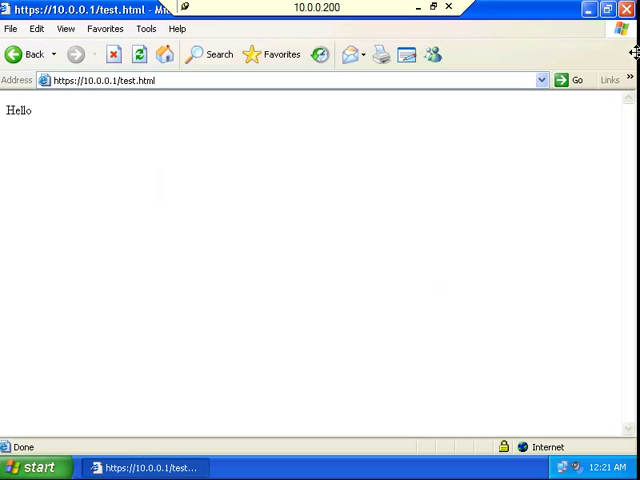